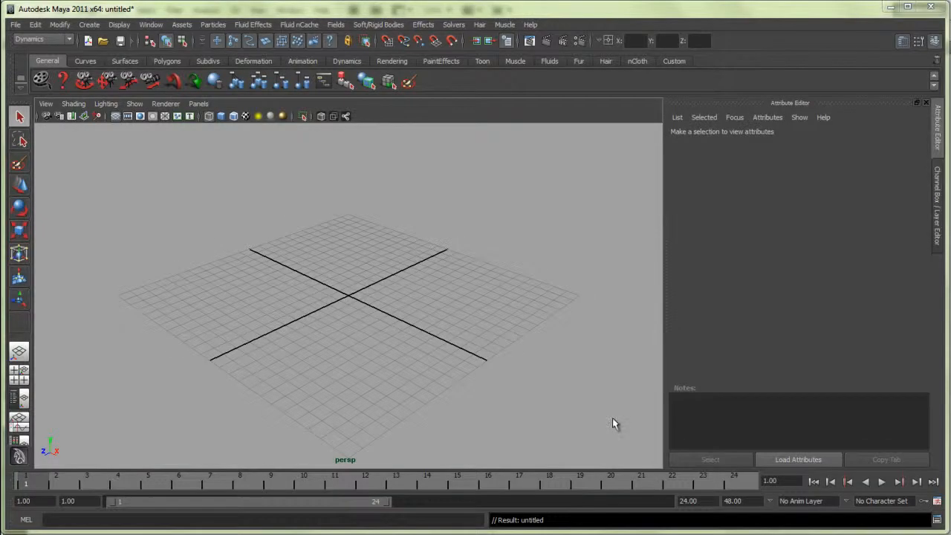
{"action": "mouse_move", "coordinate": [505, 381]}
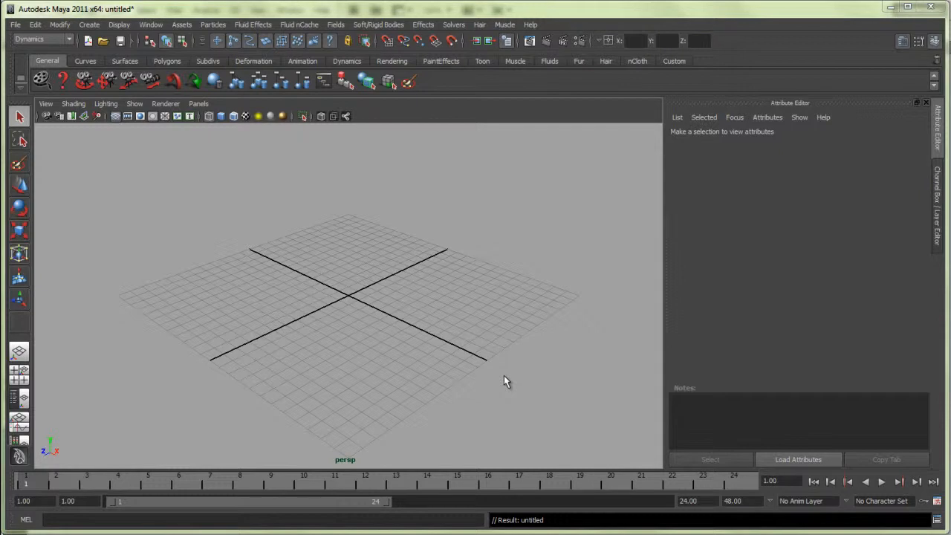
{"action": "mouse_move", "coordinate": [337, 295]}
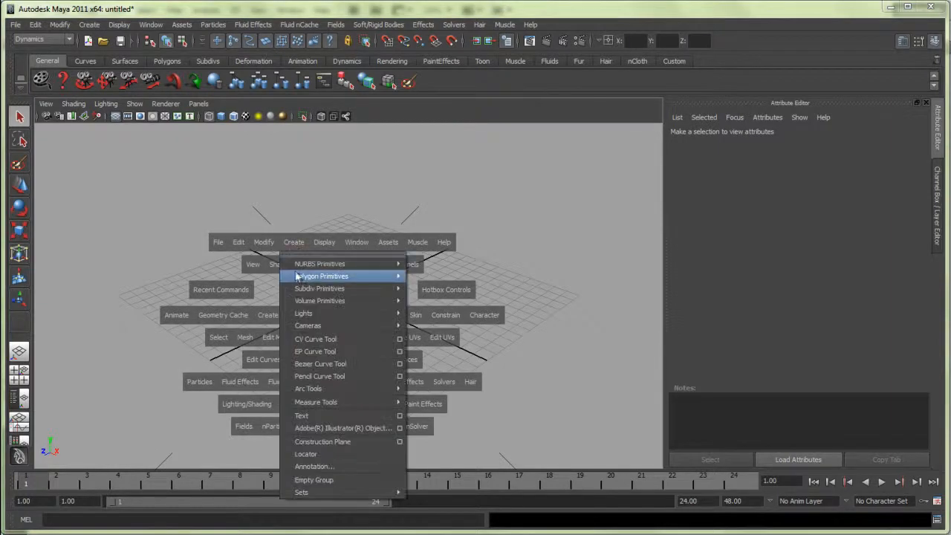
{"action": "mouse_move", "coordinate": [321, 276]}
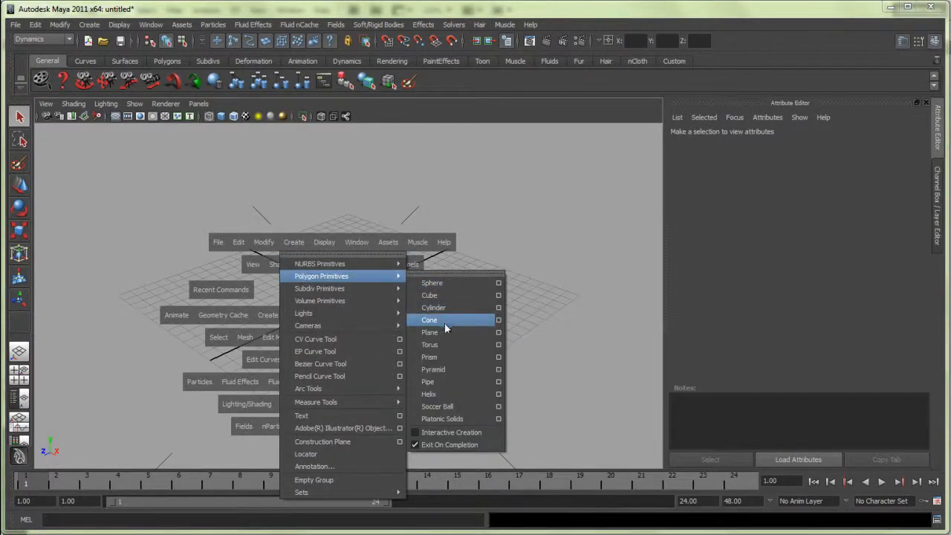
Create a polygon cube (pCube1) in the empty scene from the hotbox.
{"action": "left_click", "coordinate": [428, 295]}
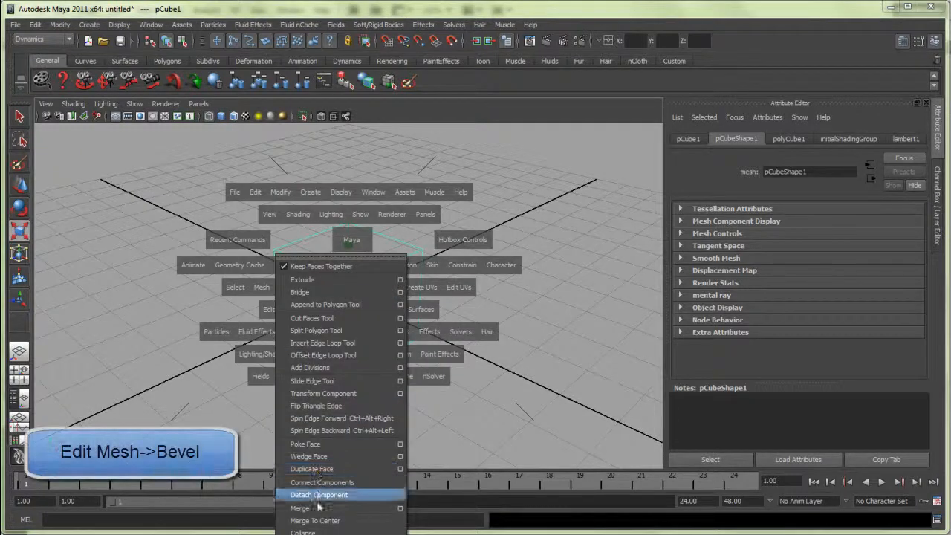
Bevel the enlarged cube's edges, then smooth it into a rounded die shape.
{"action": "left_click", "coordinate": [303, 494]}
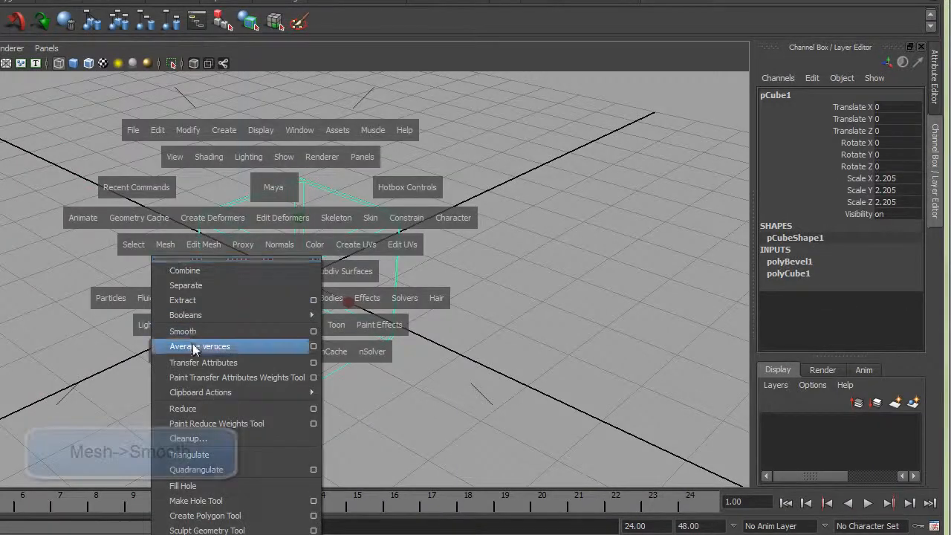
{"action": "left_click", "coordinate": [183, 330]}
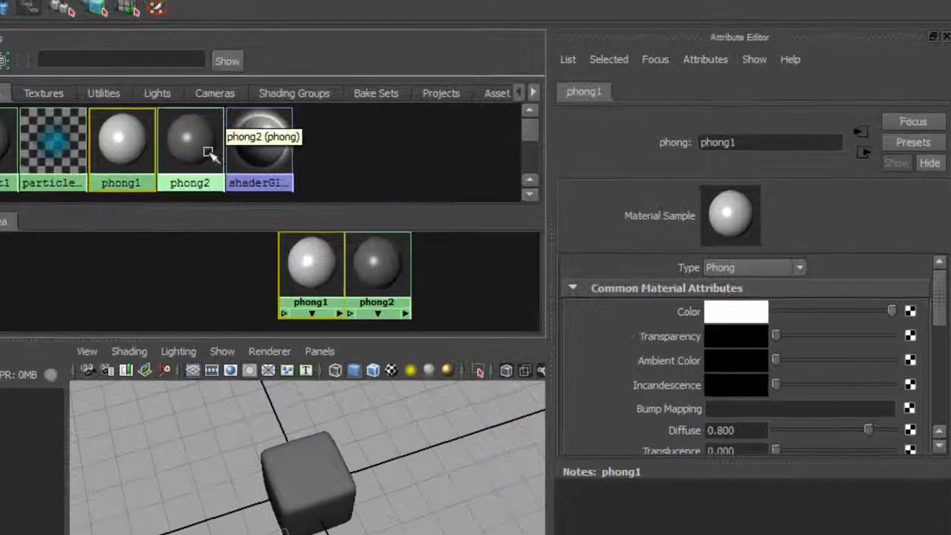
Map phong Color attributes with File textures loading dice.png and dice2.png.
{"action": "left_click", "coordinate": [189, 141]}
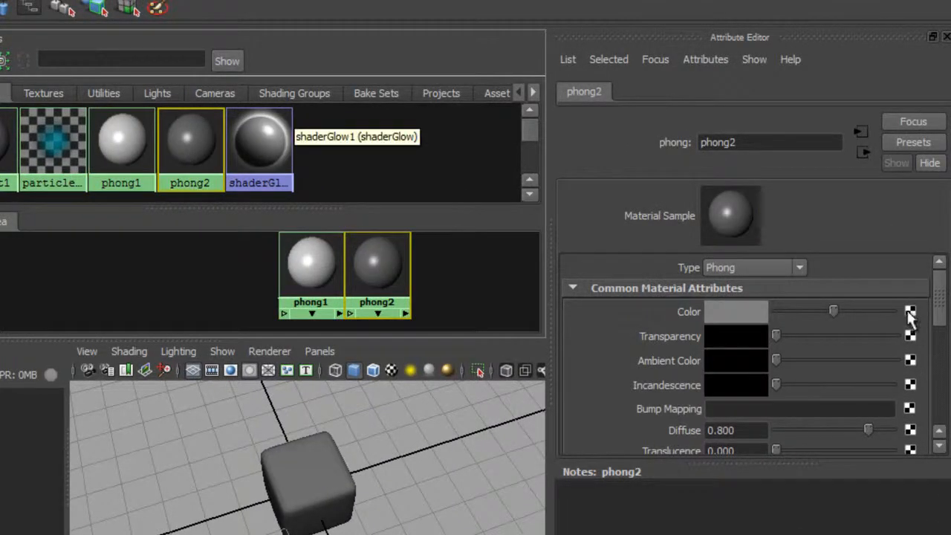
{"action": "left_click", "coordinate": [910, 312]}
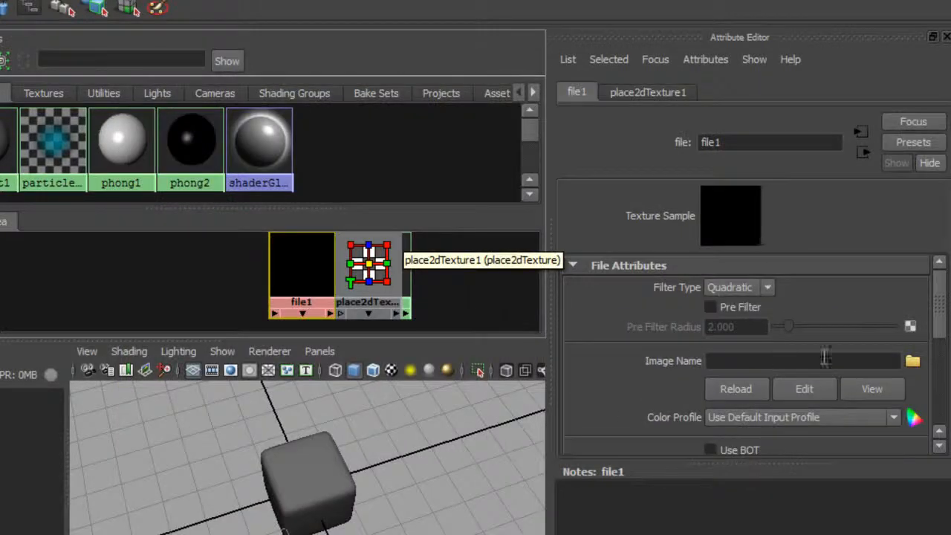
{"action": "left_click", "coordinate": [912, 361]}
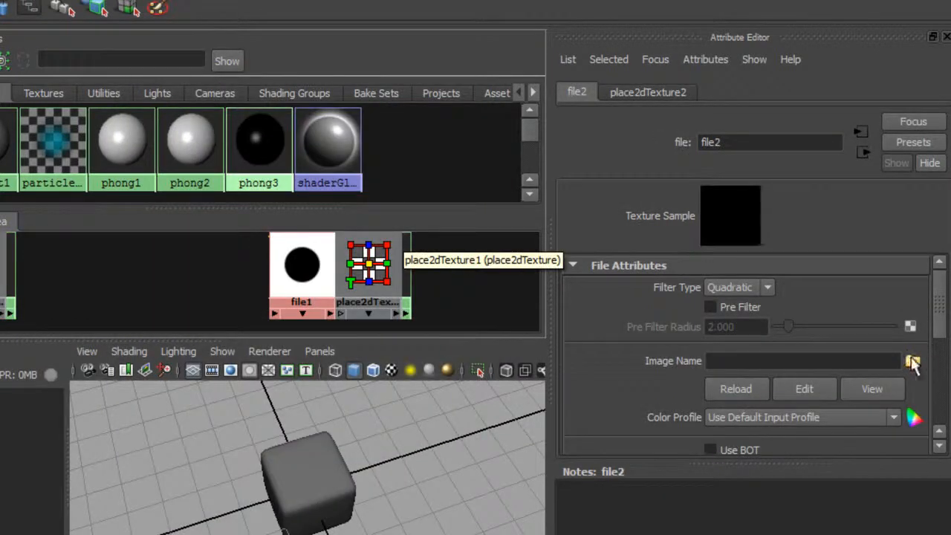
{"action": "left_click", "coordinate": [913, 361]}
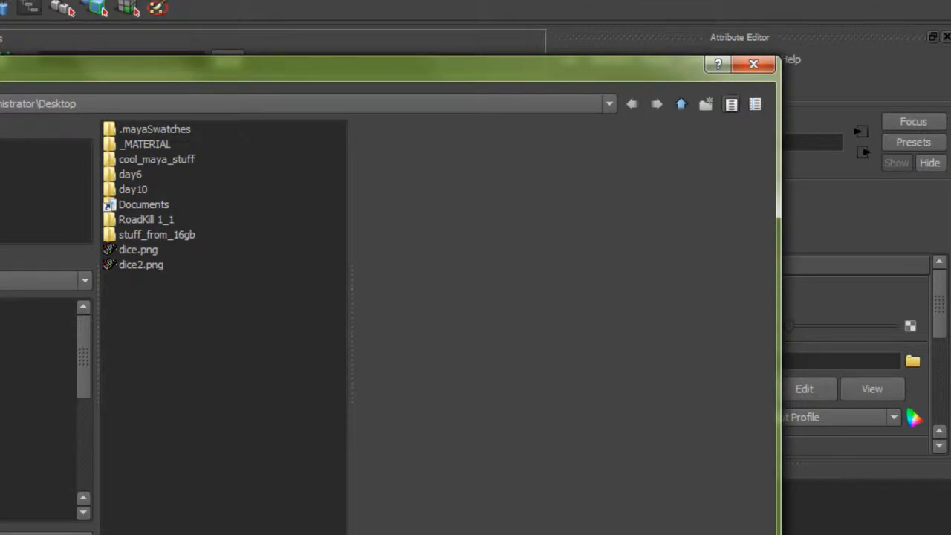
{"action": "double_click", "coordinate": [140, 264]}
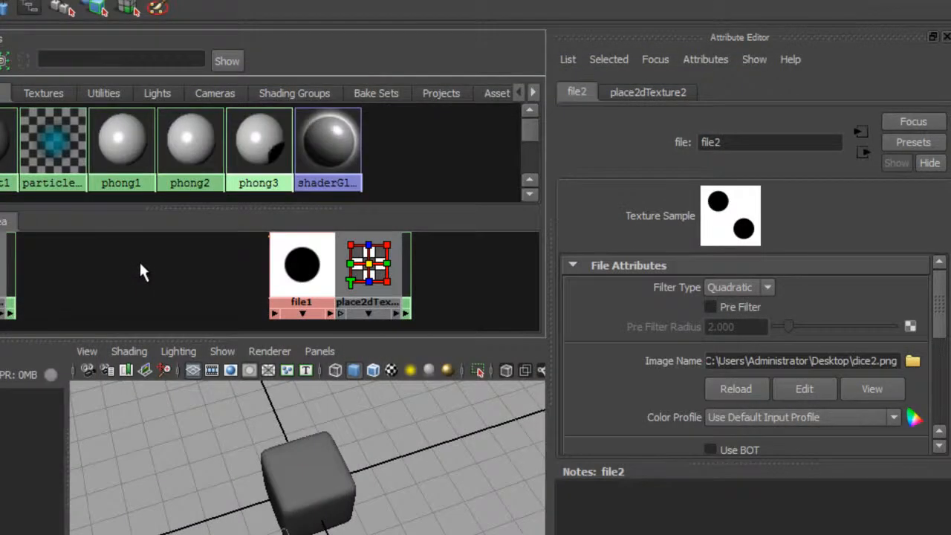
{"action": "left_click", "coordinate": [312, 476]}
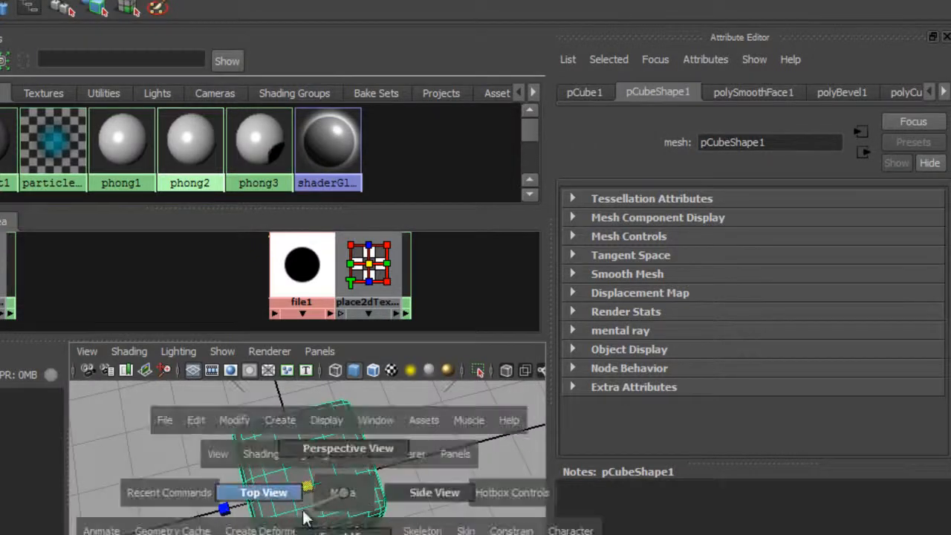
Planar-map the top die face in Top View, rotated 90 and scaled to fit.
{"action": "left_click", "coordinate": [263, 492]}
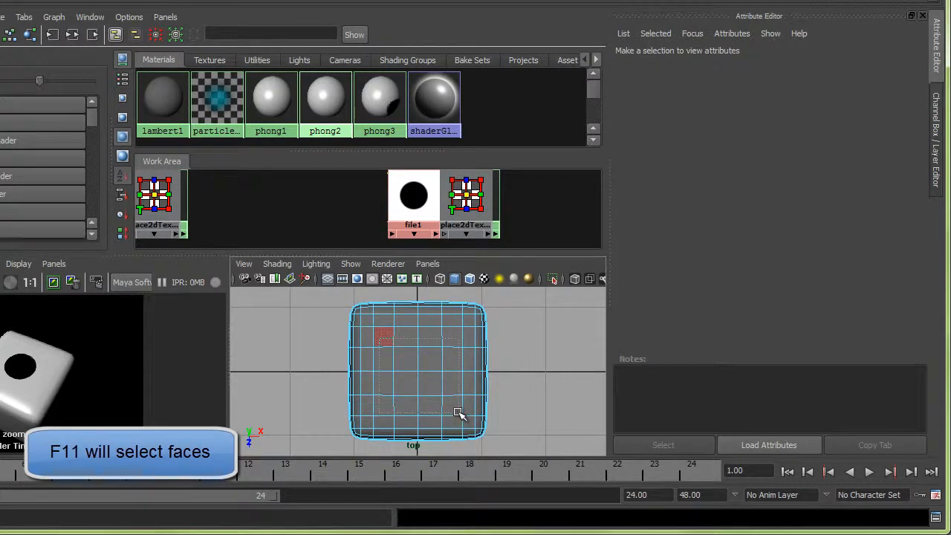
{"action": "left_click", "coordinate": [416, 372]}
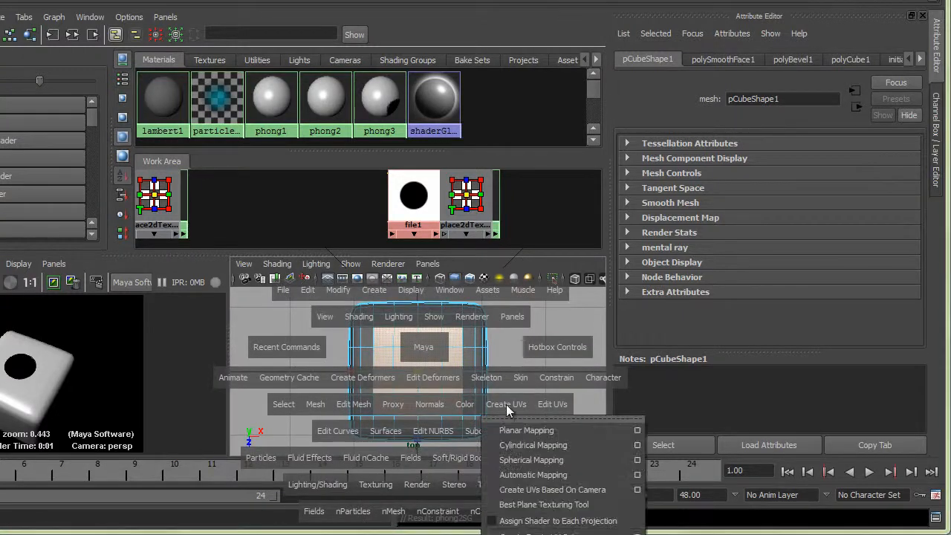
{"action": "left_click", "coordinate": [526, 429]}
{"action": "type", "text": "90"}
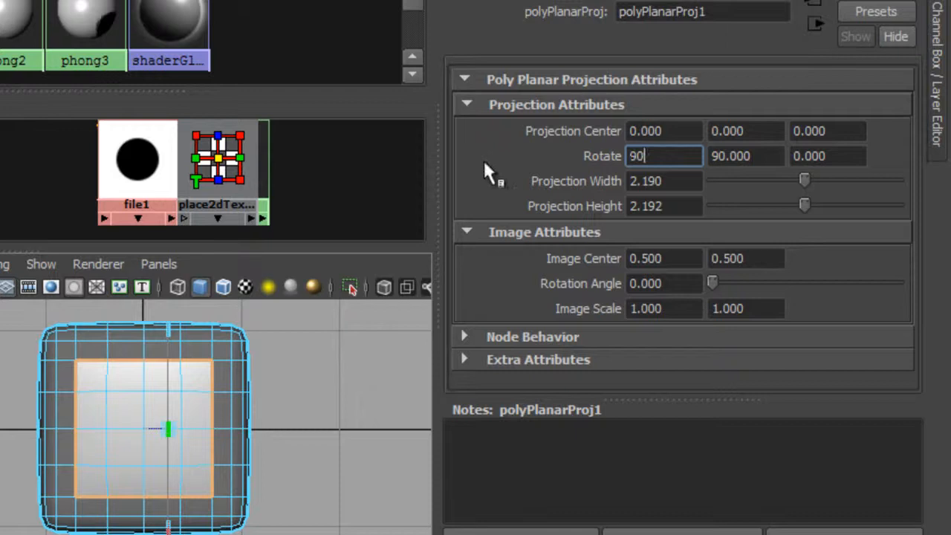
{"action": "key", "text": "Return"}
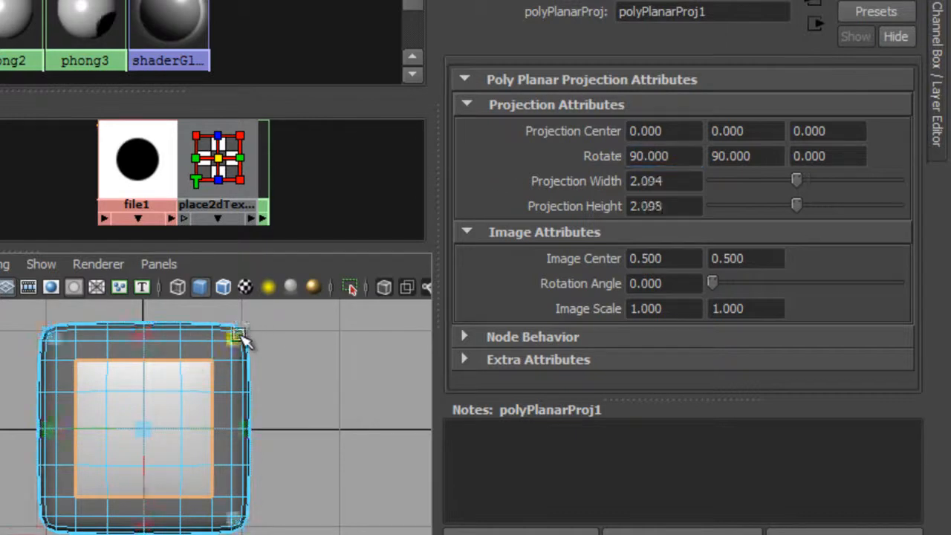
{"action": "left_click_drag", "start_coordinate": [238, 334], "coordinate": [219, 371]}
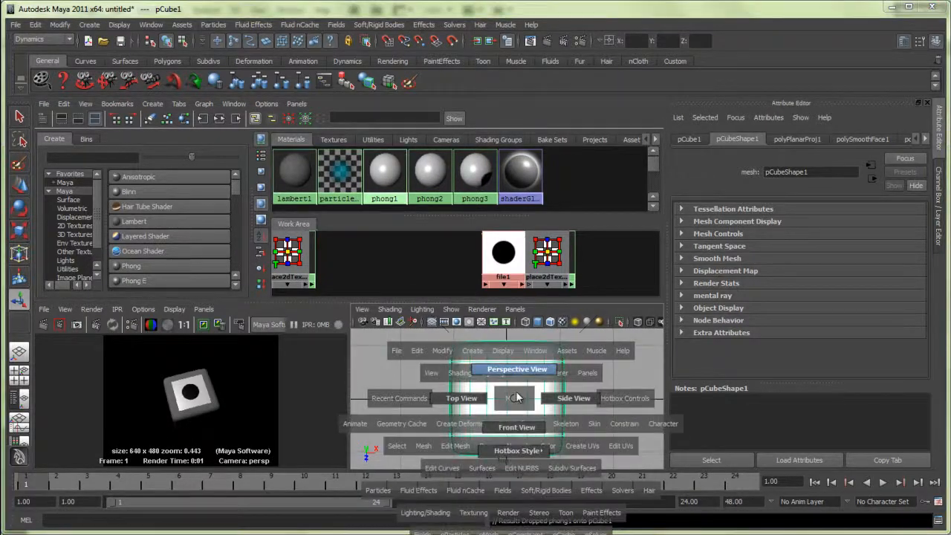
Switch to Side View and select a side face of the die.
{"action": "left_click", "coordinate": [462, 397]}
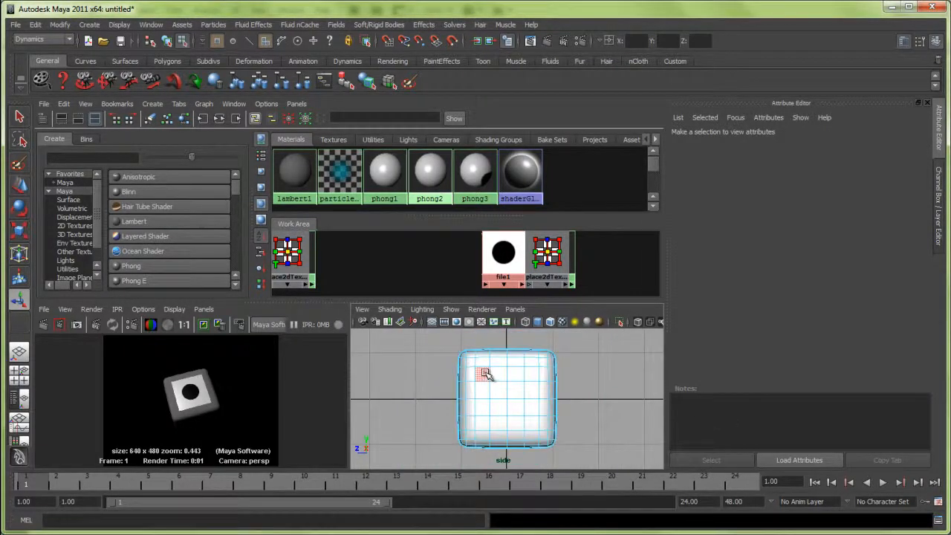
{"action": "left_click", "coordinate": [507, 401]}
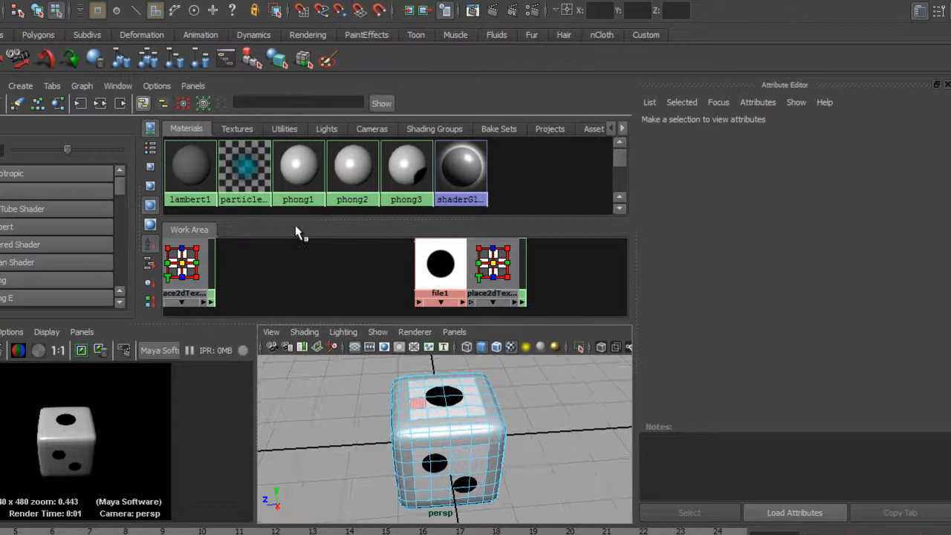
Connect the dot file texture as phong2's bump map with Bump Depth about -0.9.
{"action": "right_click", "coordinate": [352, 167]}
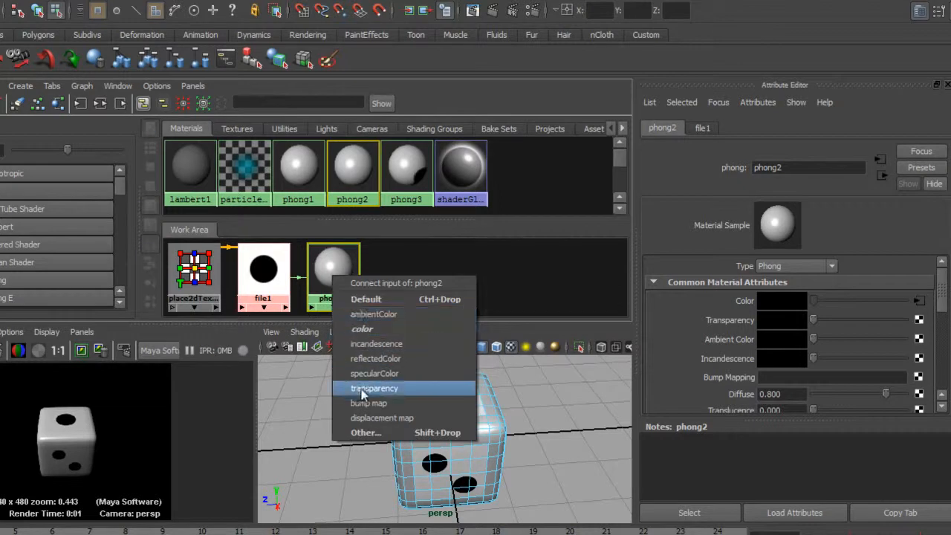
{"action": "left_click", "coordinate": [369, 403]}
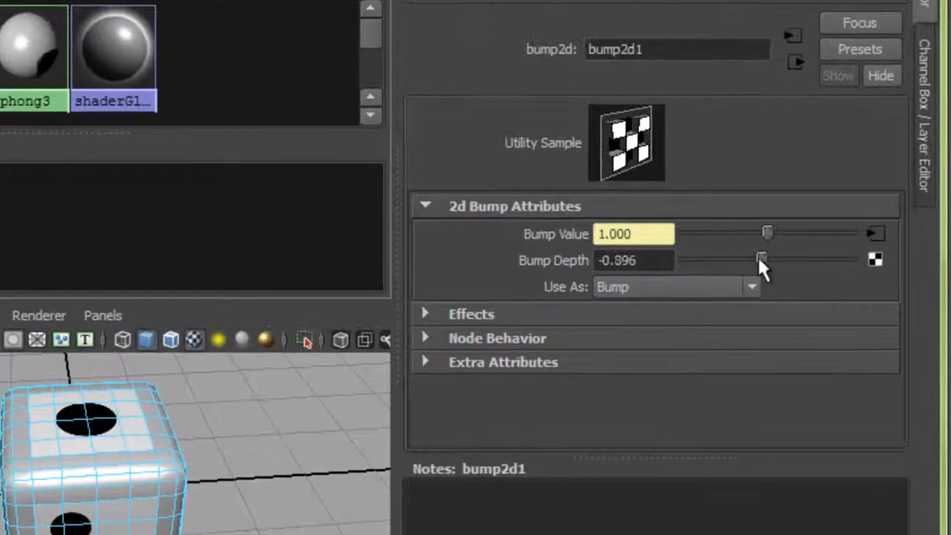
{"action": "left_click_drag", "start_coordinate": [761, 259], "coordinate": [730, 259]}
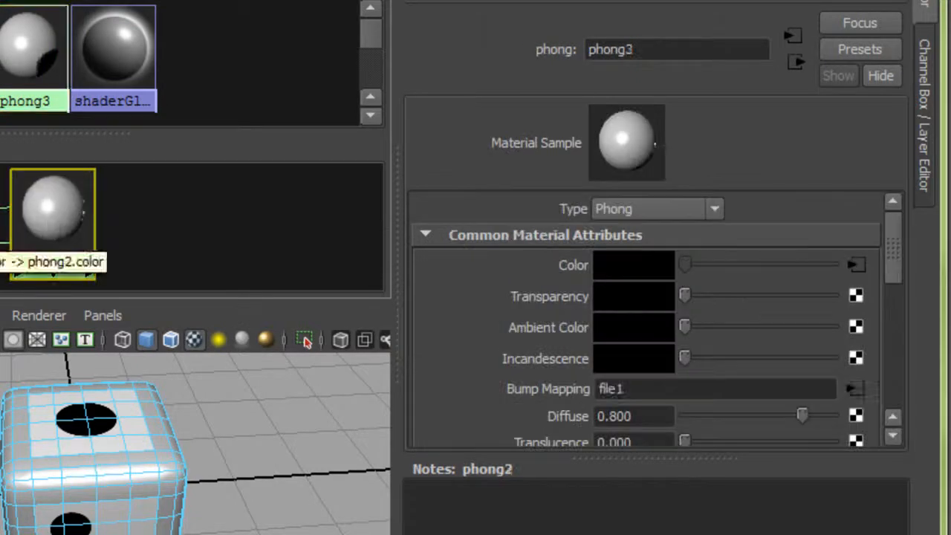
{"action": "left_click", "coordinate": [51, 211]}
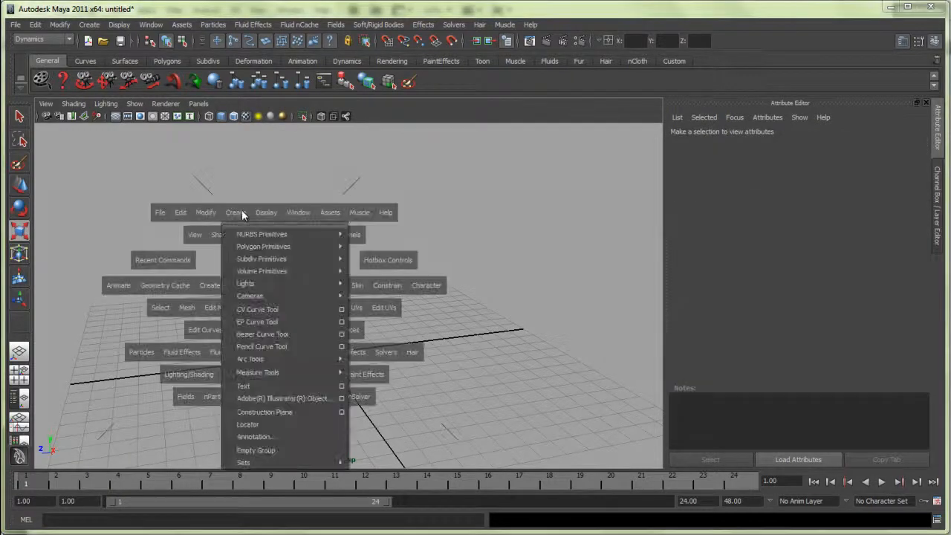
{"action": "mouse_move", "coordinate": [263, 246]}
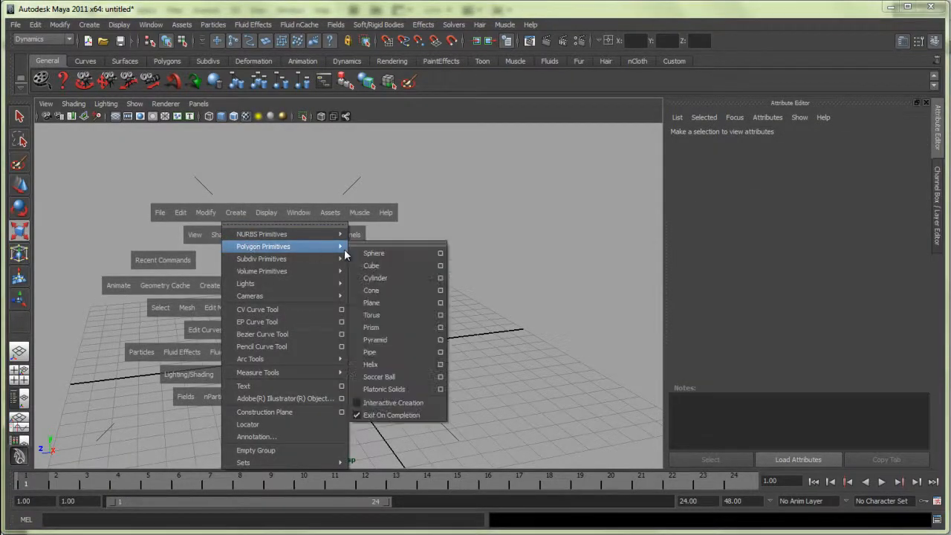
{"action": "mouse_move", "coordinate": [372, 302]}
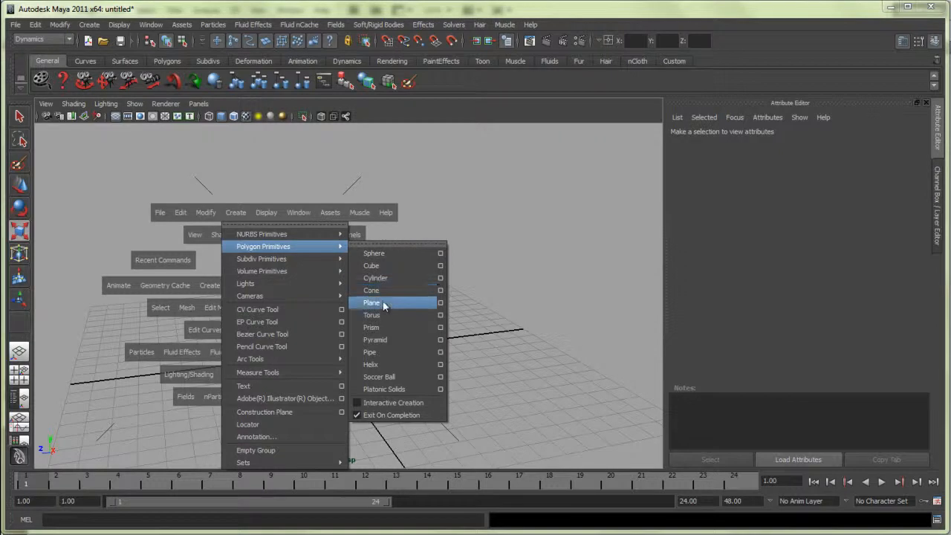
Create and scale up a polygon plane floor, then move pCube1 up above it.
{"action": "left_click", "coordinate": [372, 302]}
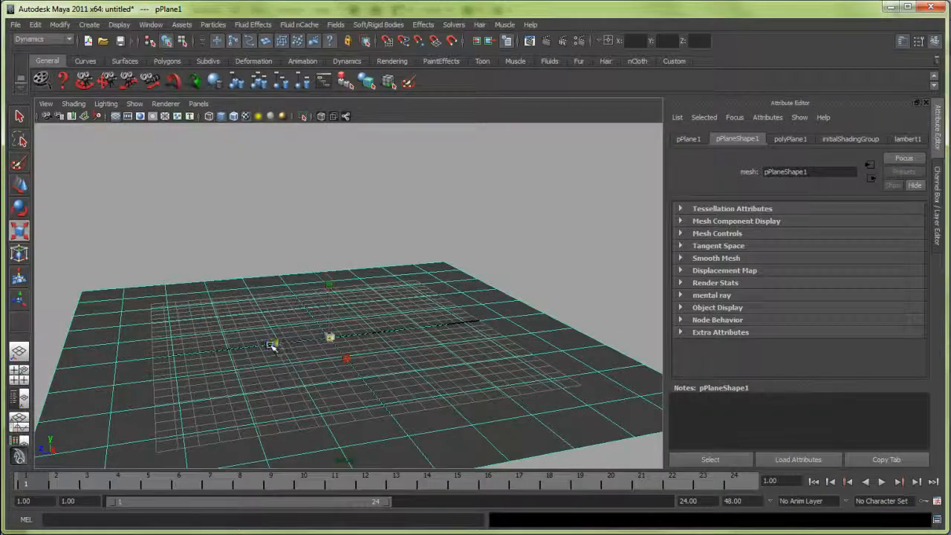
{"action": "left_click_drag", "start_coordinate": [334, 335], "coordinate": [312, 357]}
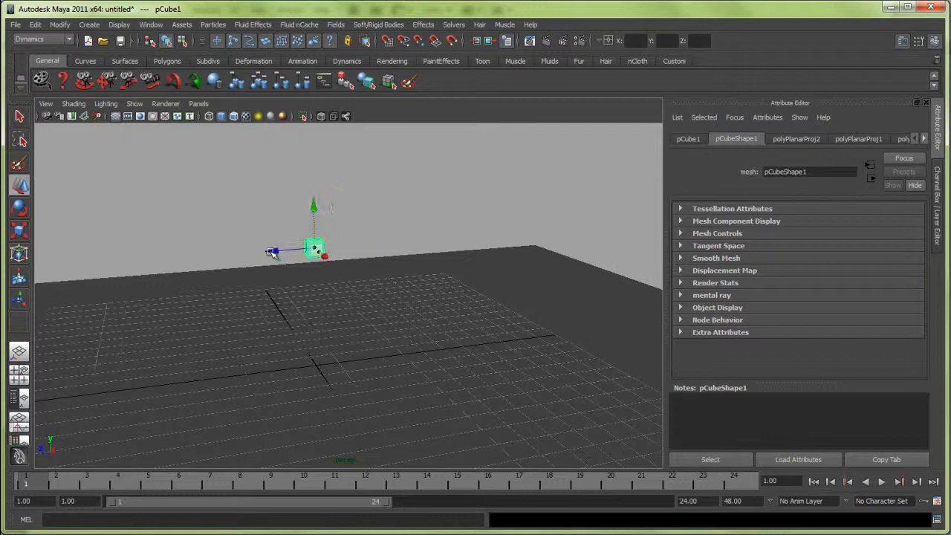
{"action": "left_click_drag", "start_coordinate": [313, 249], "coordinate": [576, 228]}
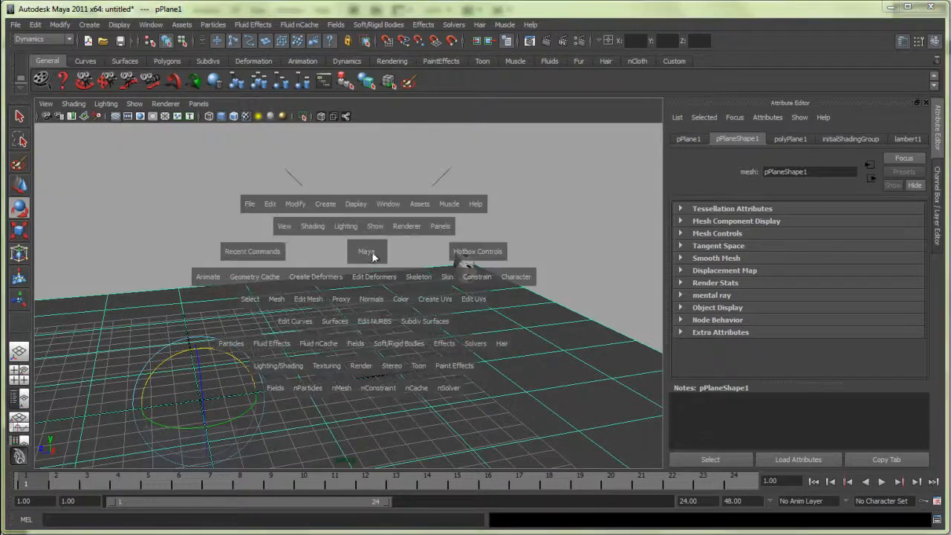
Make the floor plane a passive rigid body and the dice active rigid bodies.
{"action": "left_click", "coordinate": [399, 343]}
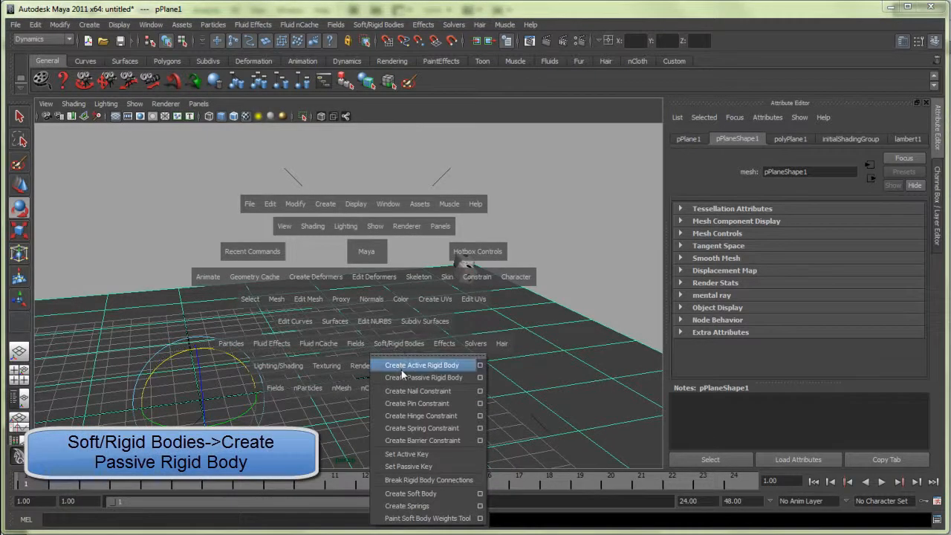
{"action": "left_click", "coordinate": [424, 377]}
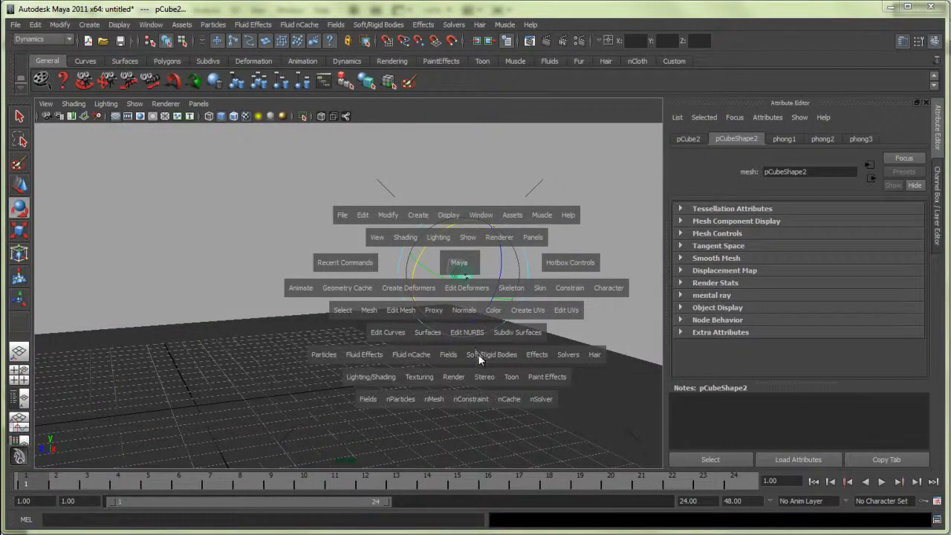
{"action": "left_click", "coordinate": [491, 354]}
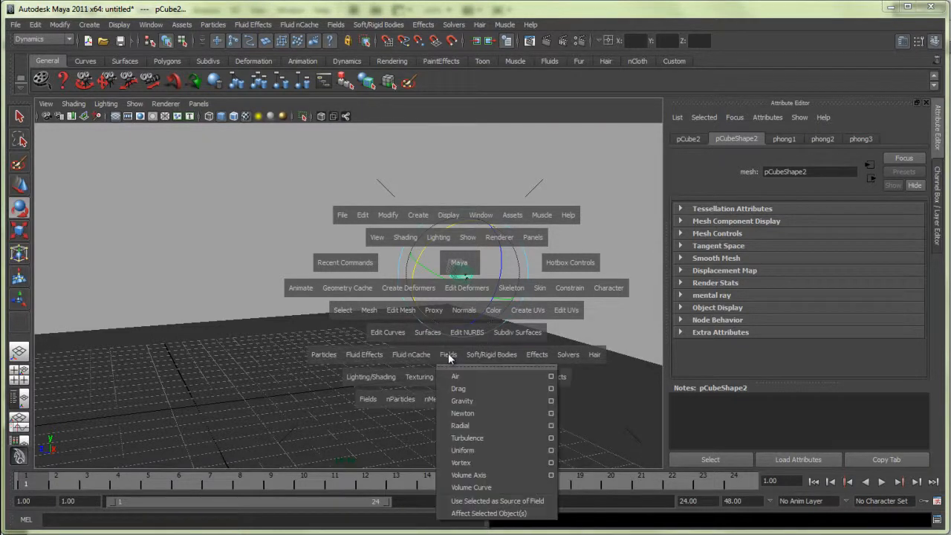
{"action": "mouse_move", "coordinate": [462, 400]}
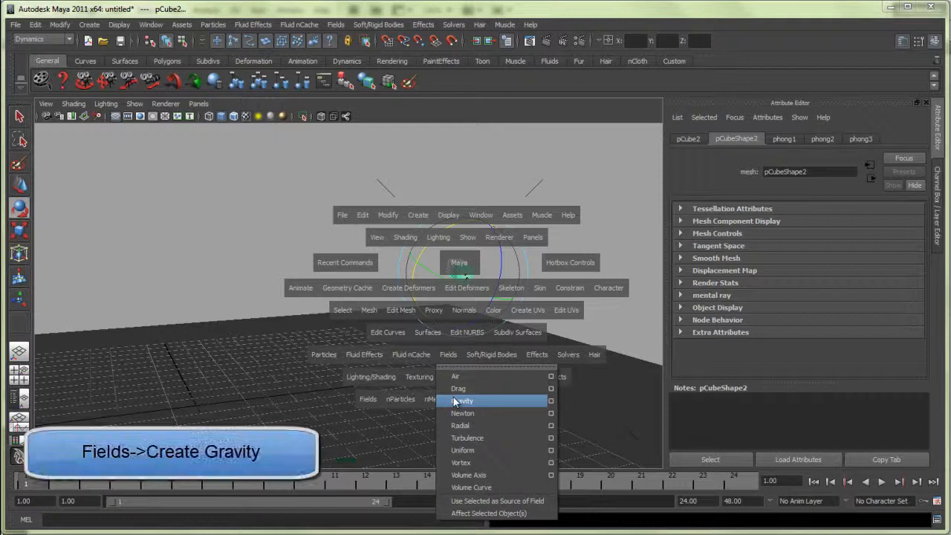
Add a gravity field, rewind to the first frame and play the simulation.
{"action": "left_click", "coordinate": [461, 401]}
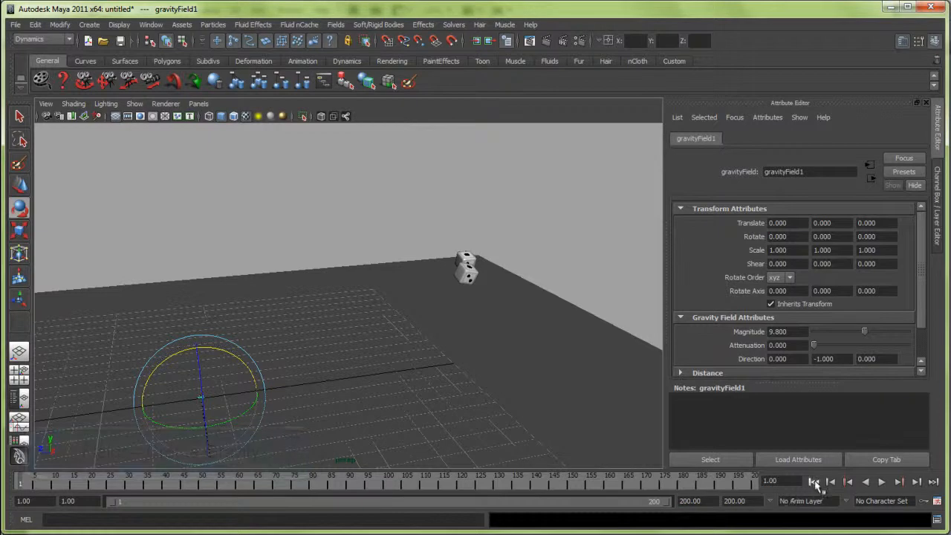
{"action": "left_click", "coordinate": [882, 482]}
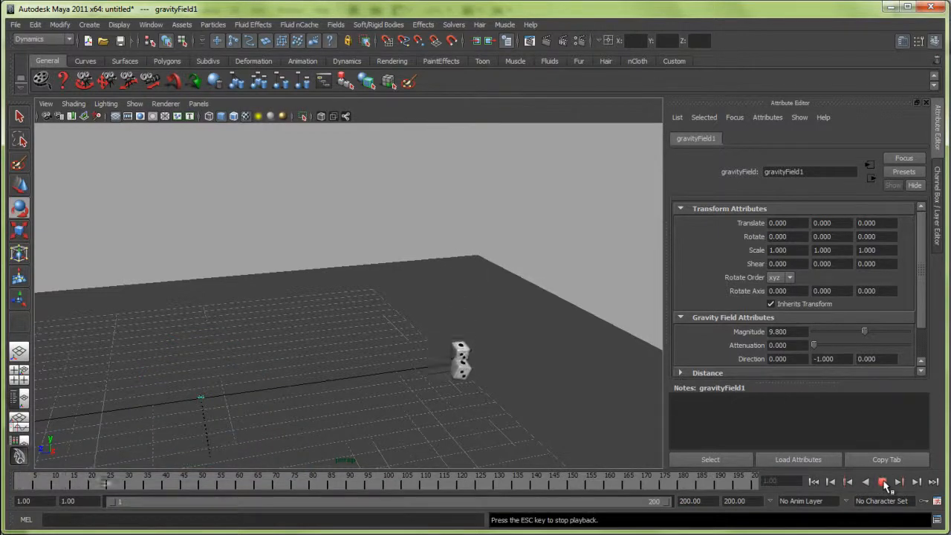
{"action": "left_click", "coordinate": [882, 481]}
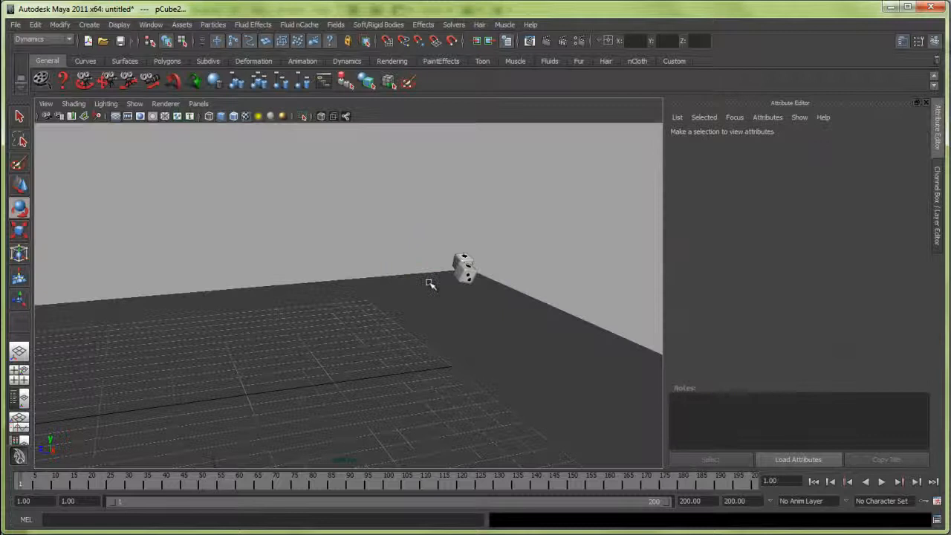
Select pCube2 and set rigidBody3 Initial Velocity Z to 10.
{"action": "left_click", "coordinate": [465, 274]}
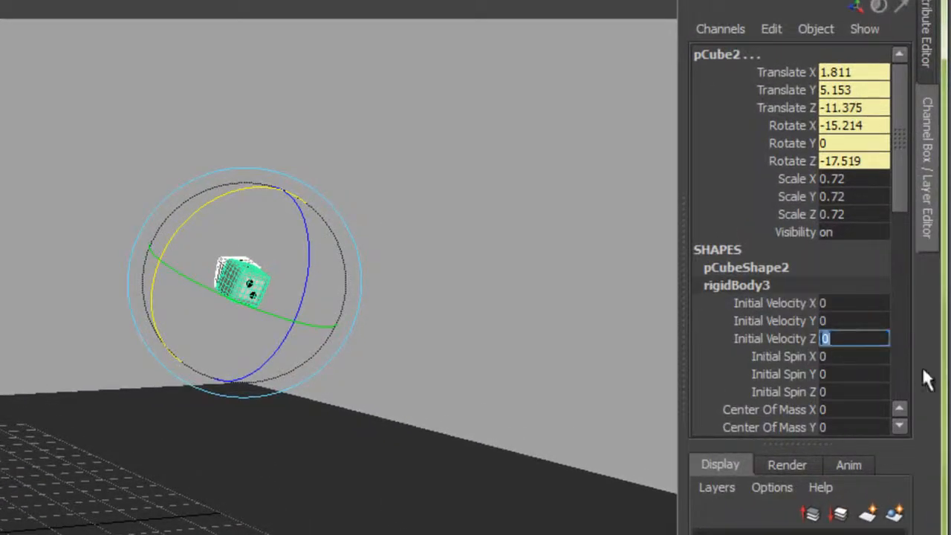
{"action": "type", "text": "10"}
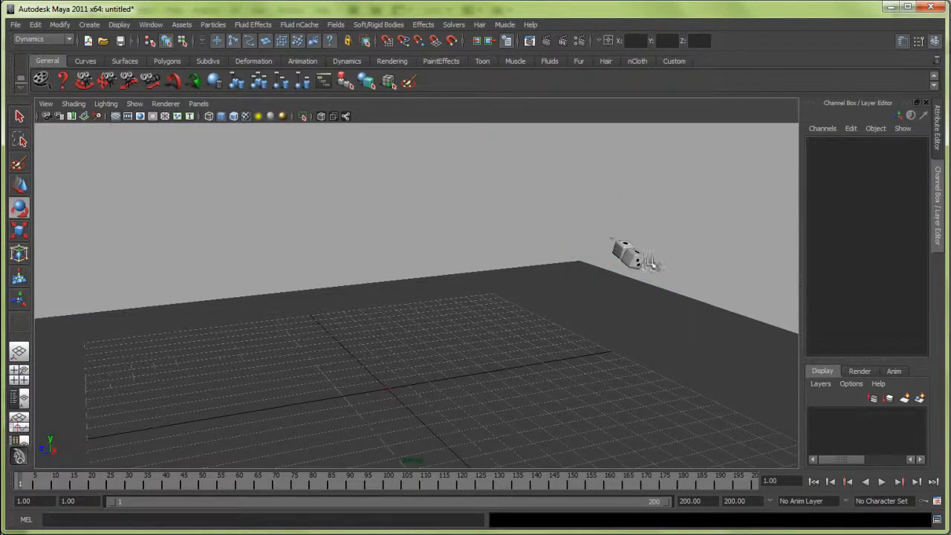
Set the die's static and dynamic friction to 0.6 and bounciness to 0.2.
{"action": "left_click", "coordinate": [628, 256]}
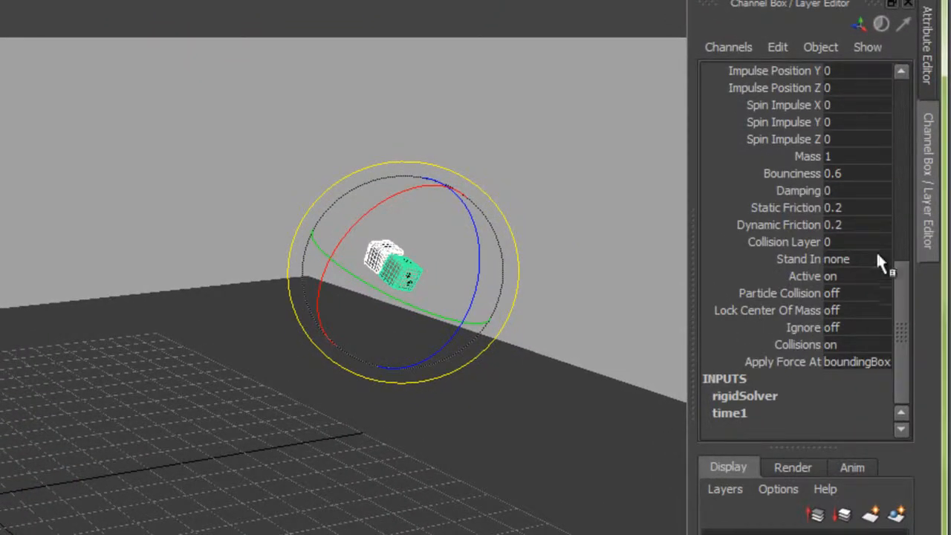
{"action": "left_click", "coordinate": [855, 207]}
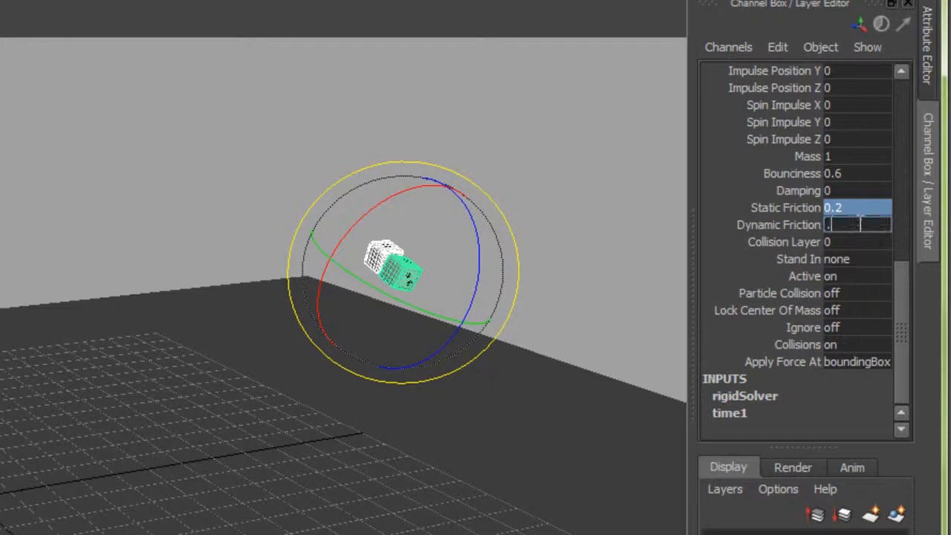
{"action": "type", "text": "0.6"}
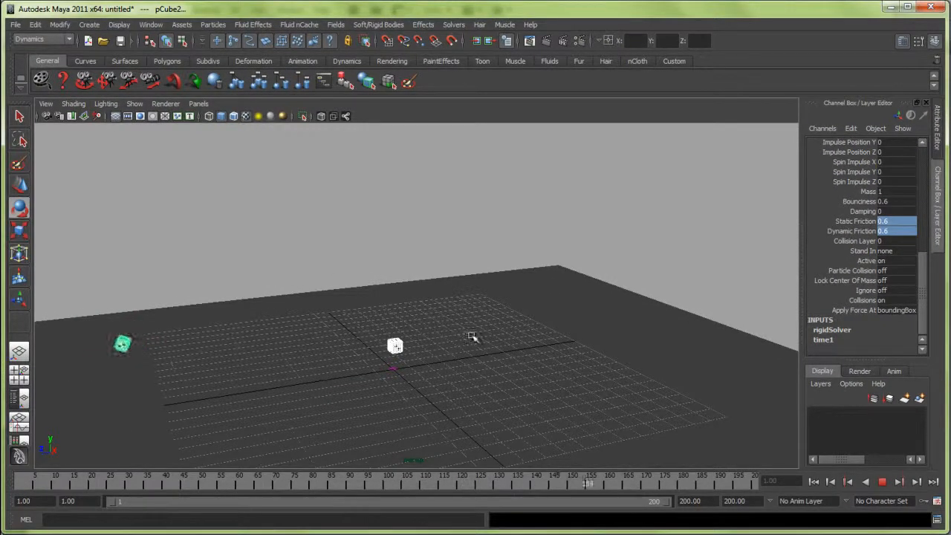
{"action": "left_click", "coordinate": [814, 482]}
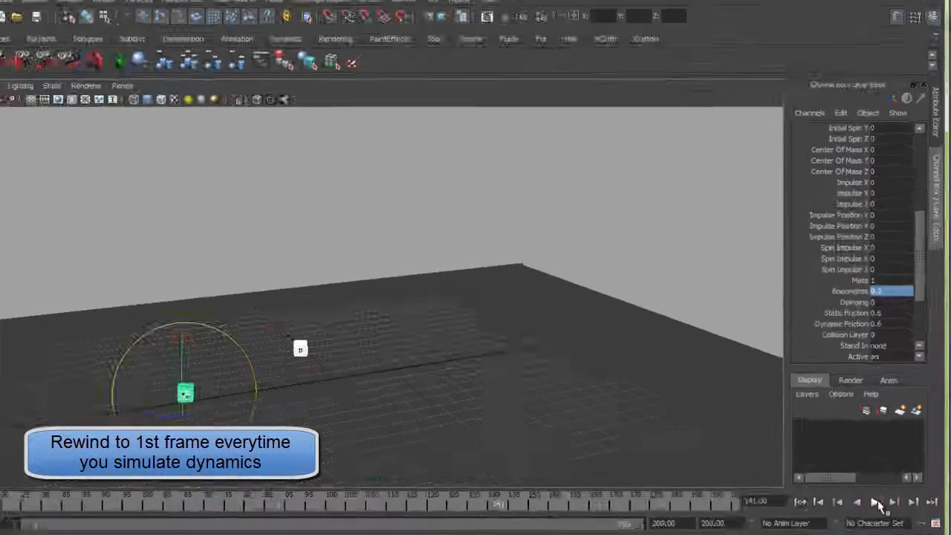
Play the dice simulation, record a playblast preview, and close the player.
{"action": "left_click", "coordinate": [413, 162]}
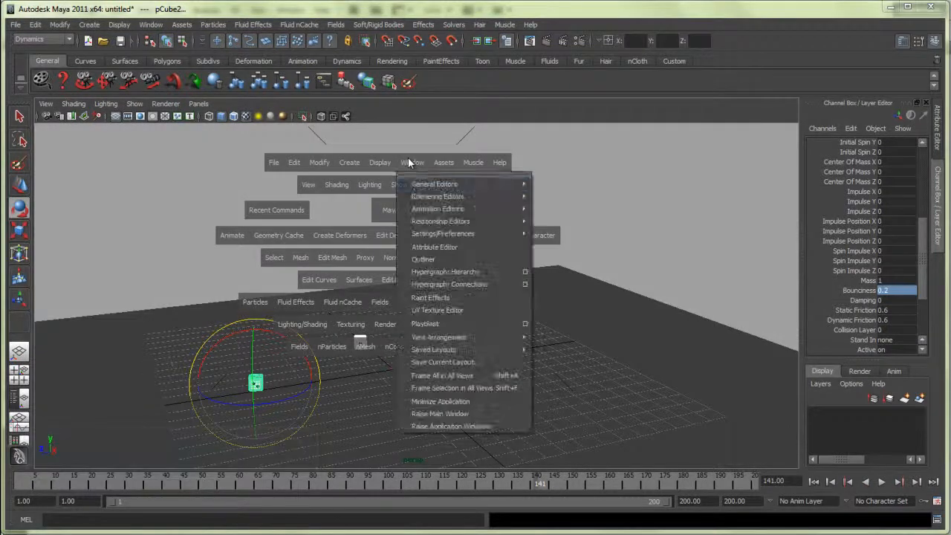
{"action": "left_click", "coordinate": [425, 324]}
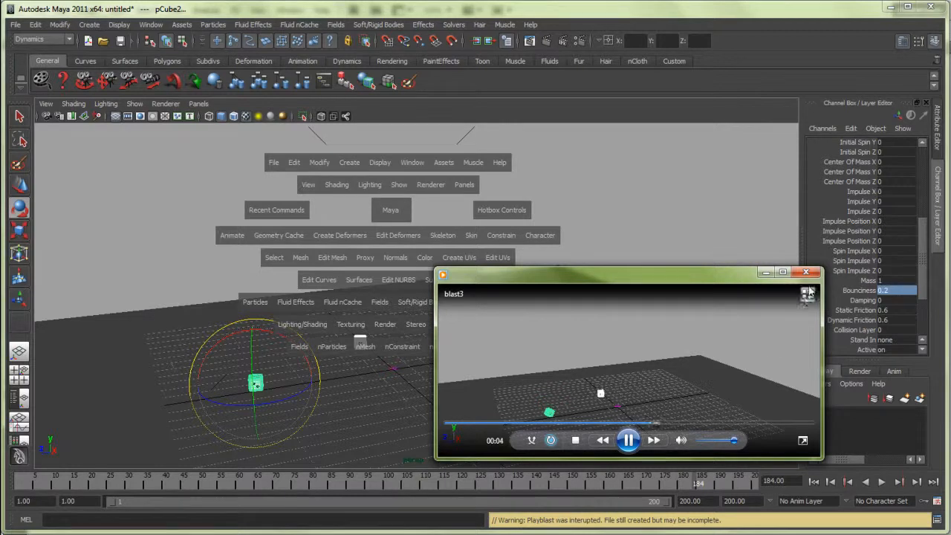
{"action": "left_click", "coordinate": [807, 272]}
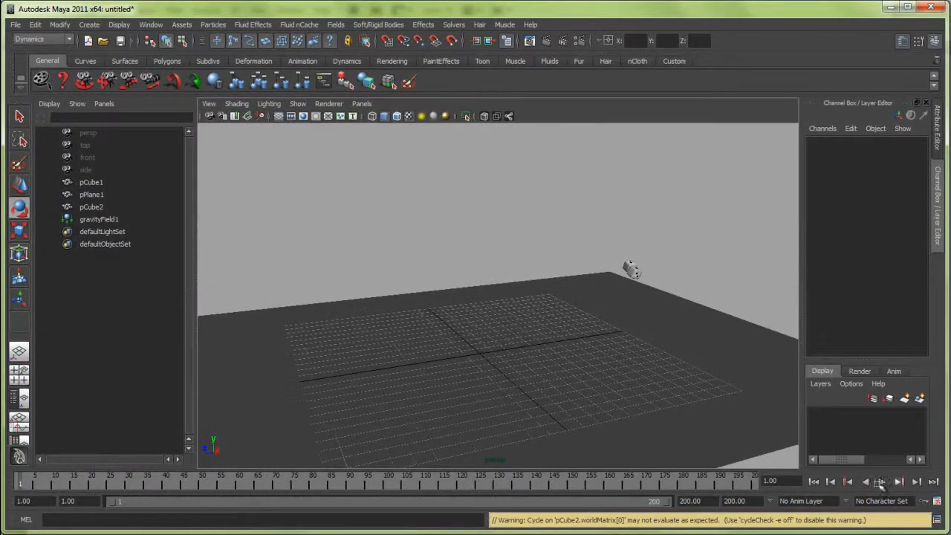
{"action": "left_click", "coordinate": [550, 189]}
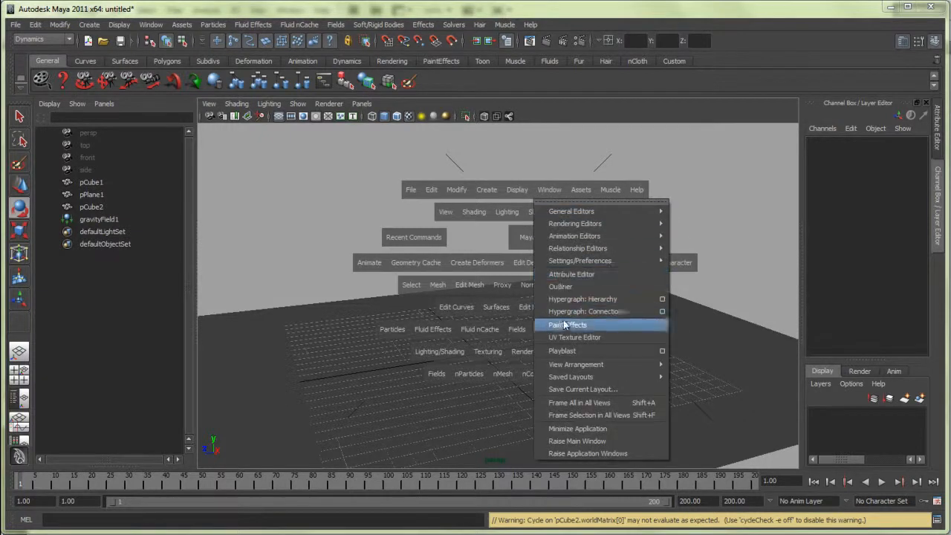
{"action": "left_click", "coordinate": [562, 350]}
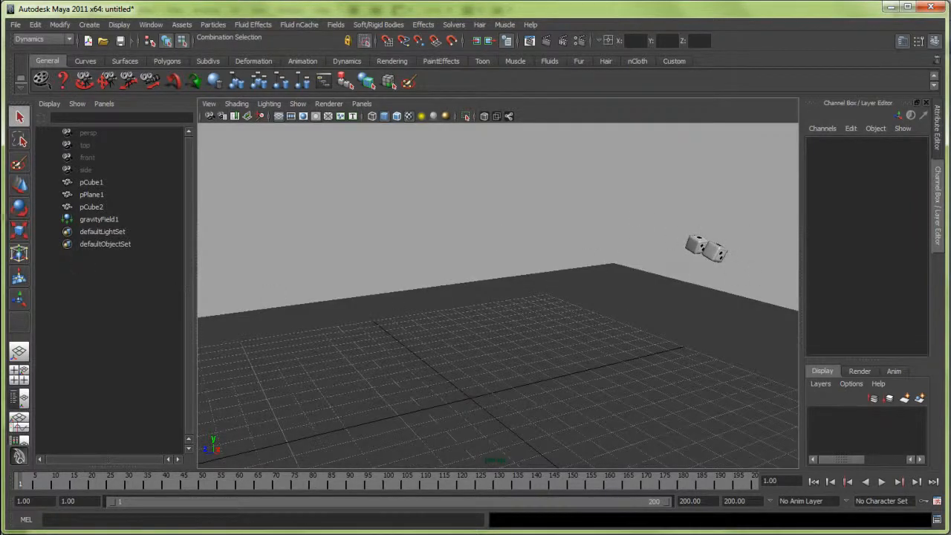
{"action": "mouse_move", "coordinate": [672, 229]}
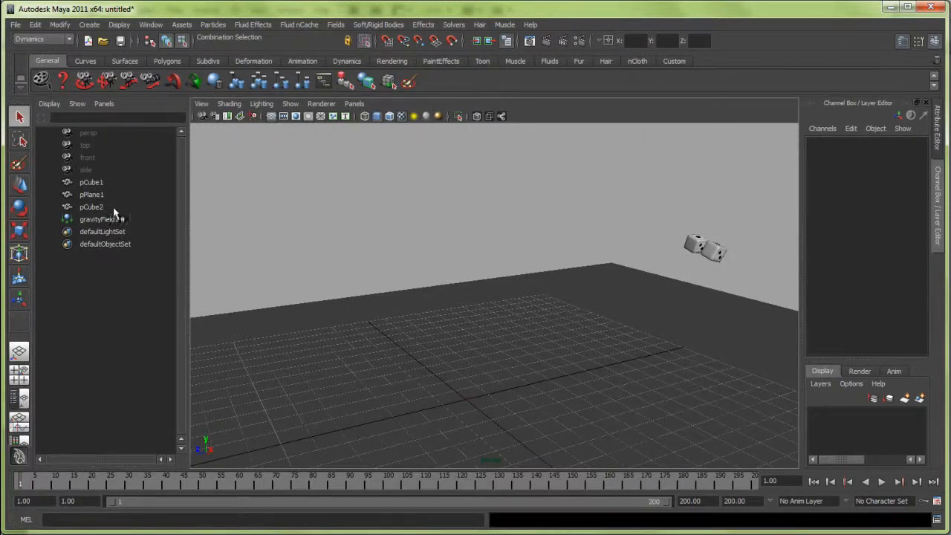
Run Edit > Keys > Bake Simulation to turn both dice's motion into keyframes.
{"action": "left_click", "coordinate": [91, 206]}
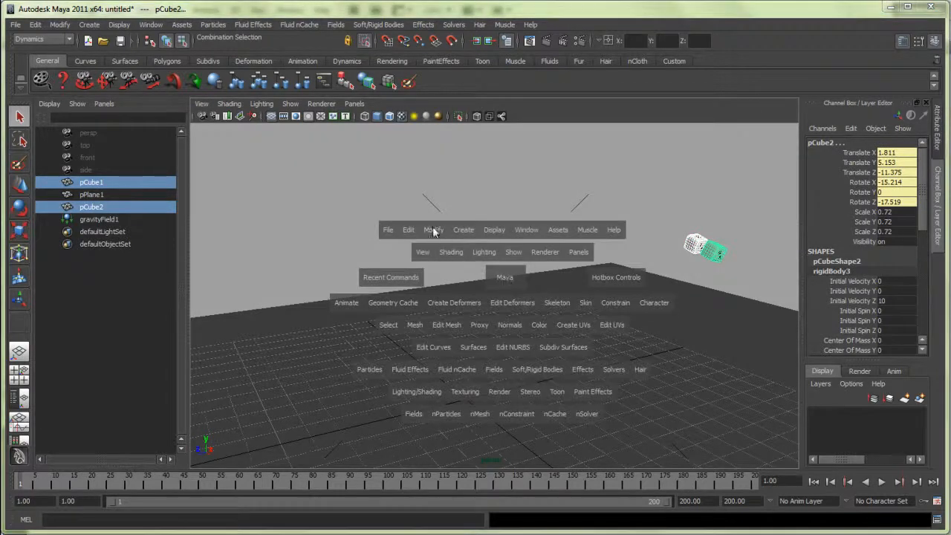
{"action": "left_click", "coordinate": [433, 229]}
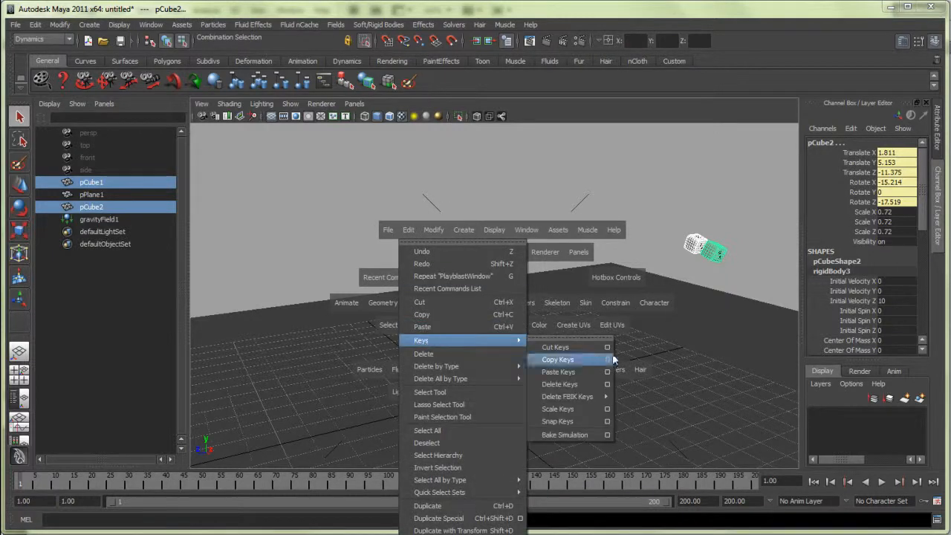
{"action": "left_click", "coordinate": [565, 434]}
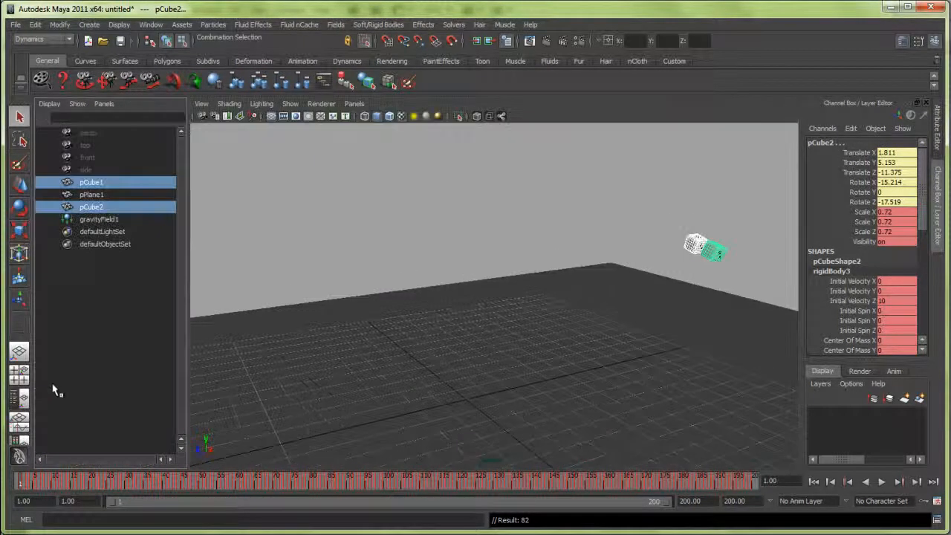
Select the ground plane and rewind the baked dice animation to the first frame.
{"action": "left_click", "coordinate": [91, 194]}
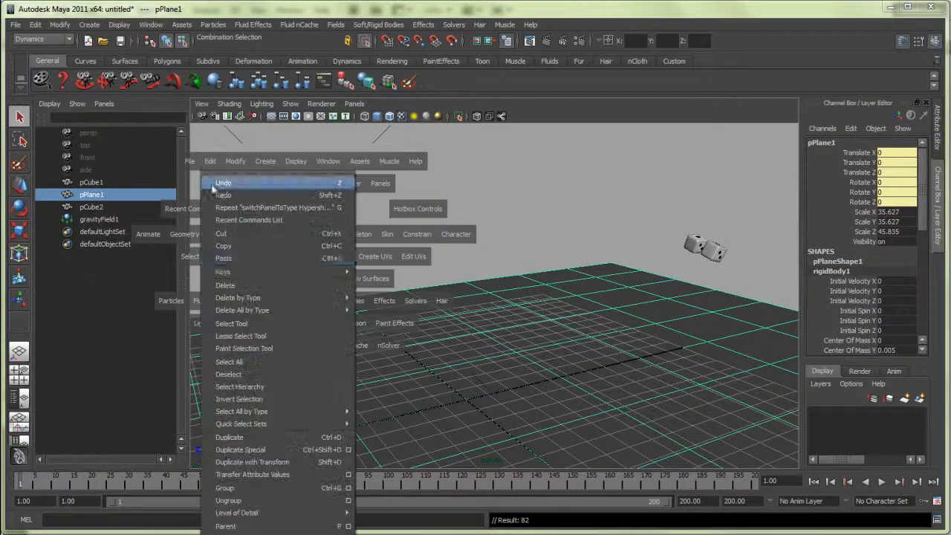
{"action": "mouse_move", "coordinate": [242, 310]}
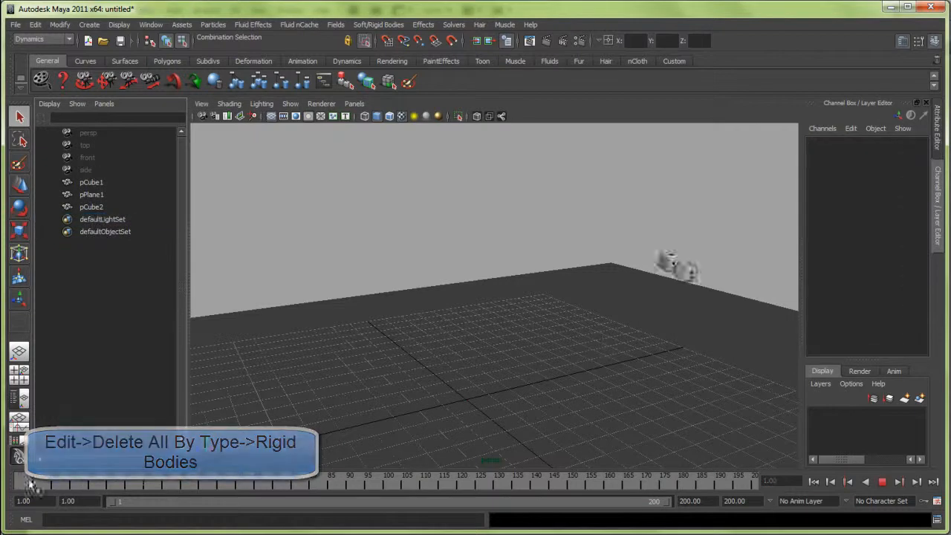
{"action": "left_click", "coordinate": [883, 482]}
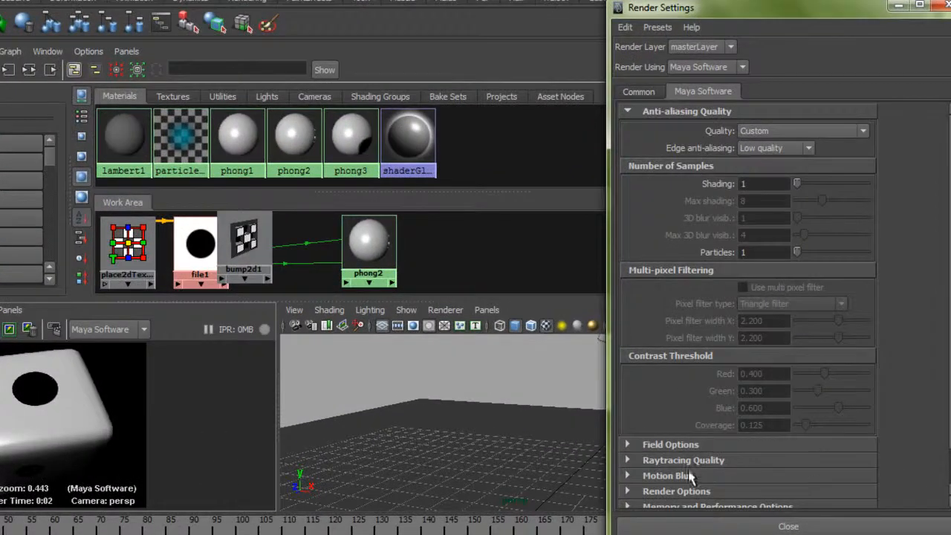
In the Maya Software Motion Blur section, enable 2D blur with Blur by frame 3.
{"action": "left_click", "coordinate": [668, 476]}
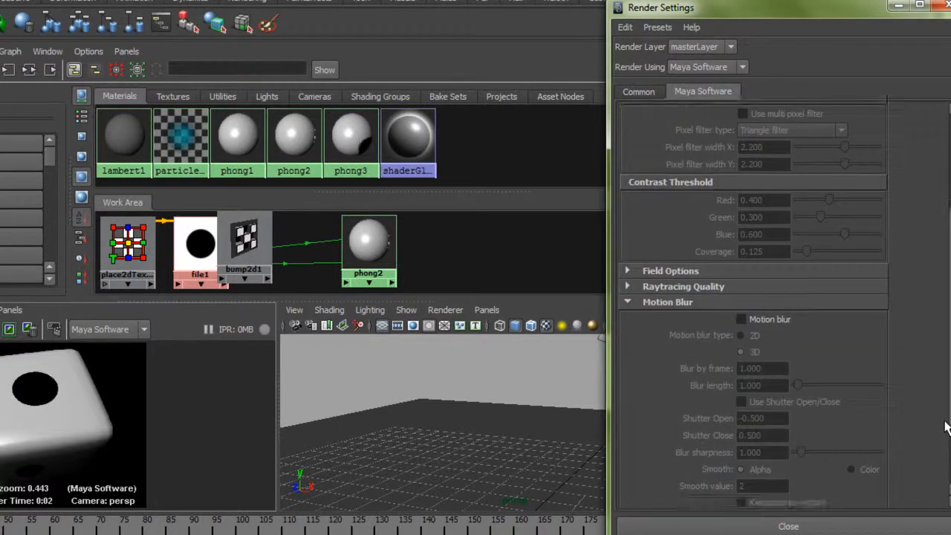
{"action": "left_click", "coordinate": [741, 319]}
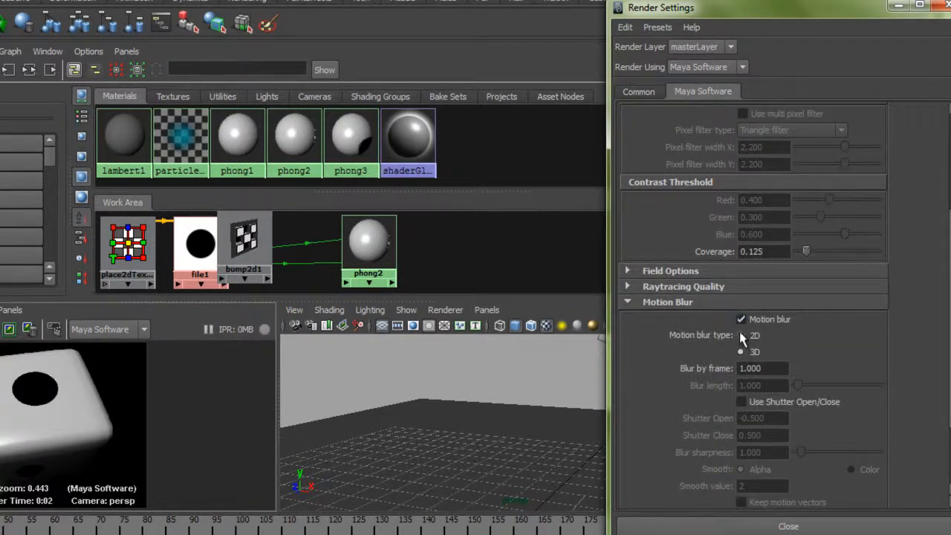
{"action": "left_click", "coordinate": [740, 335]}
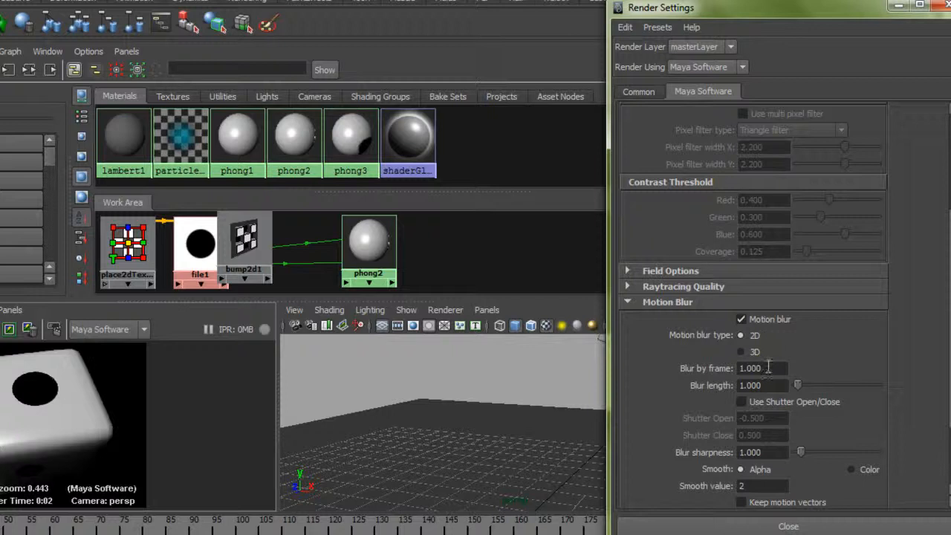
{"action": "triple_click", "coordinate": [761, 368]}
{"action": "type", "text": "3.000"}
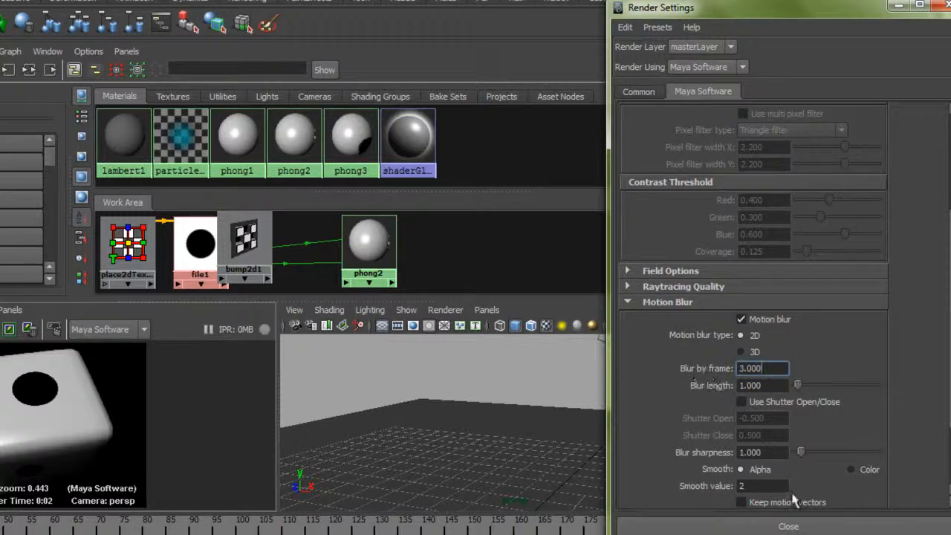
{"action": "left_click", "coordinate": [788, 526]}
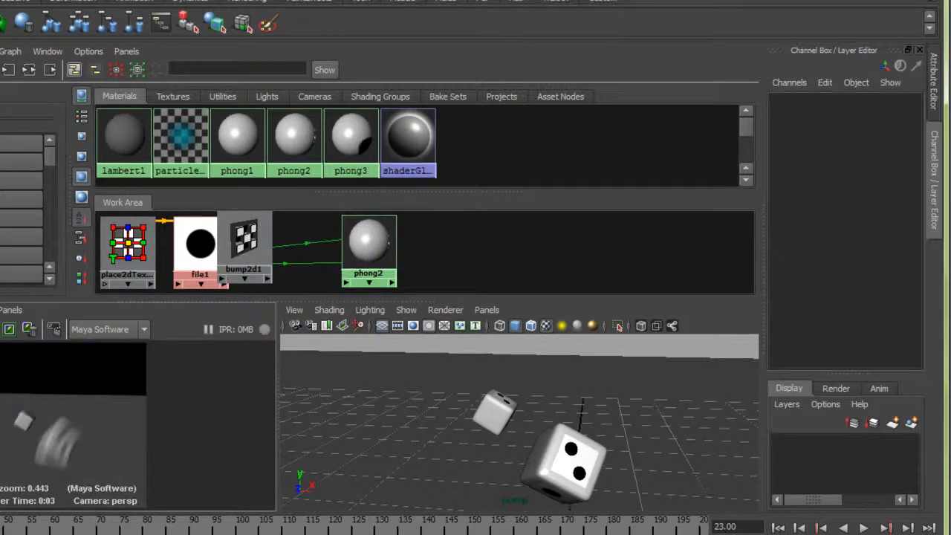
{"action": "mouse_move", "coordinate": [80, 352]}
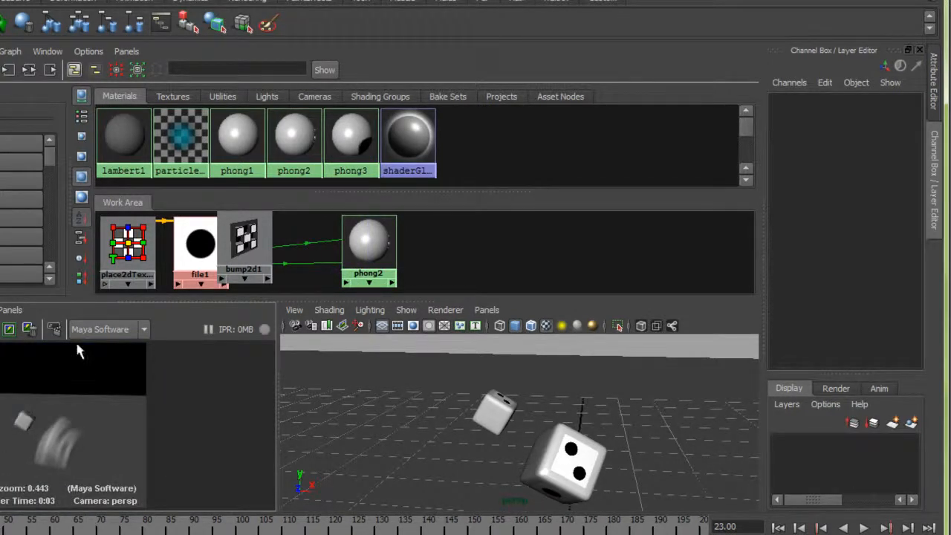
{"action": "left_click", "coordinate": [108, 329]}
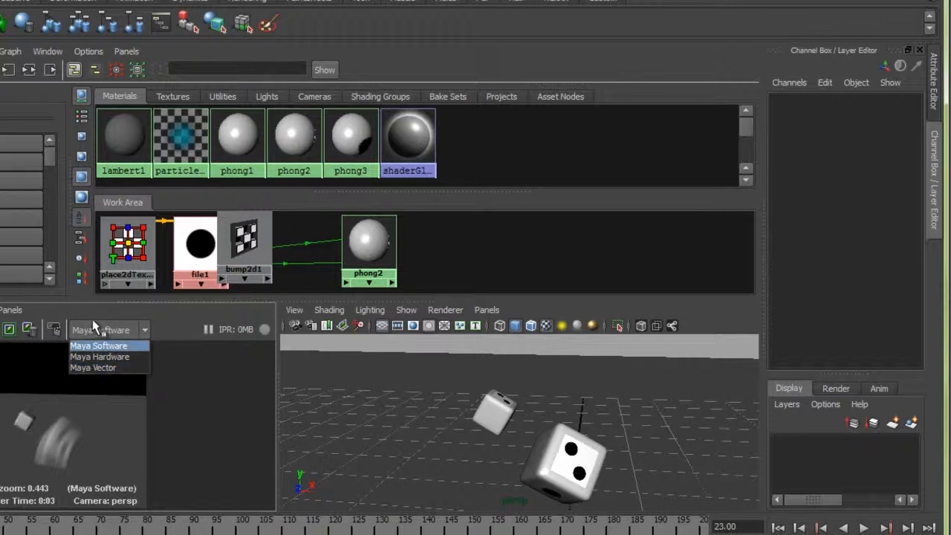
{"action": "left_click", "coordinate": [99, 345]}
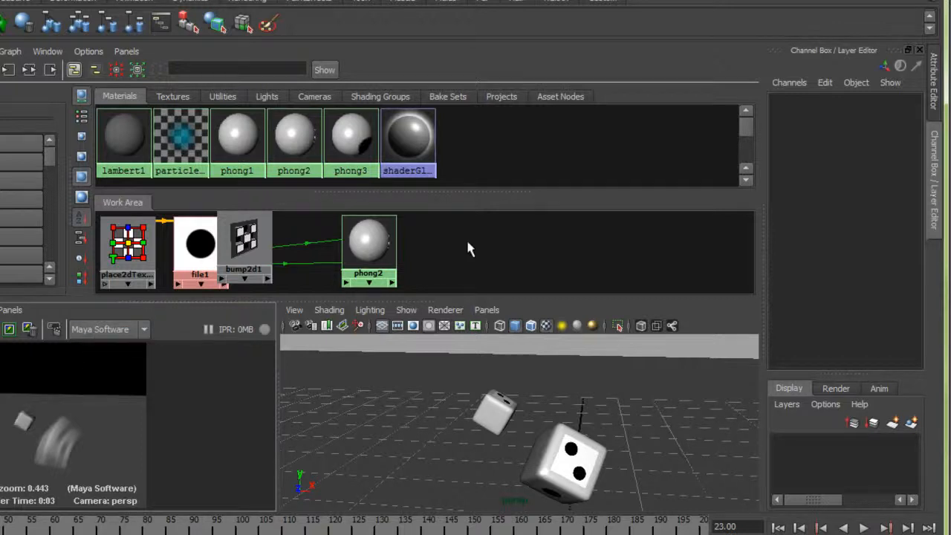
{"action": "left_click", "coordinate": [588, 208]}
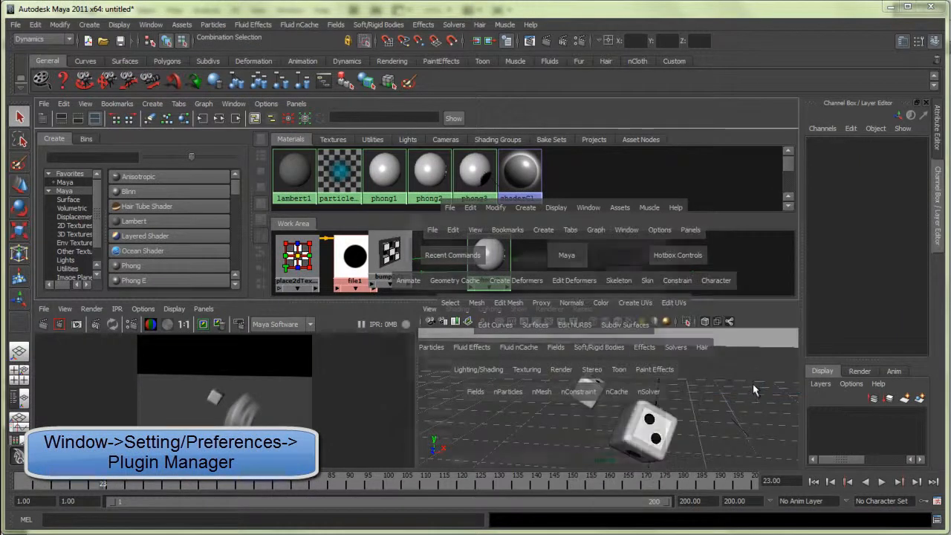
Load the Mayatomr.mll mental ray plug-in through the Plug-in Manager.
{"action": "left_click", "coordinate": [150, 24]}
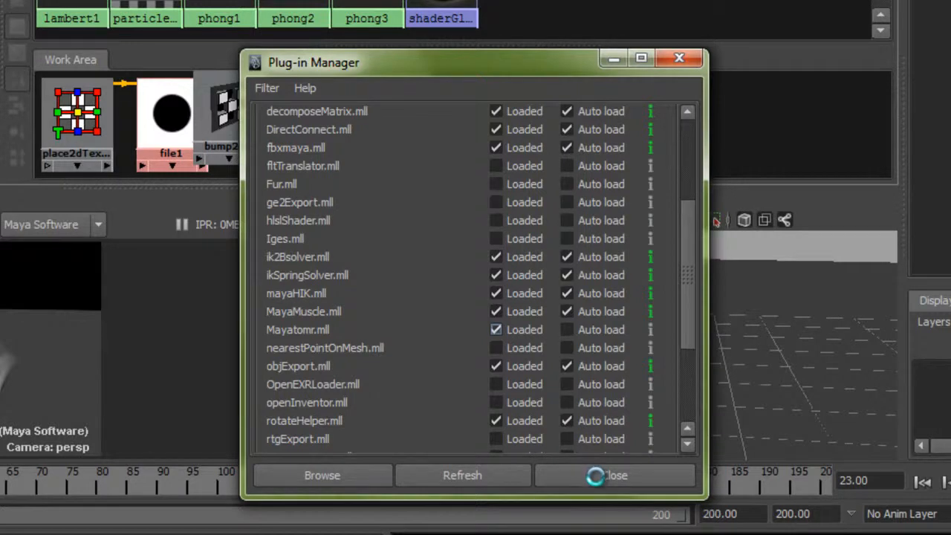
{"action": "left_click", "coordinate": [615, 475]}
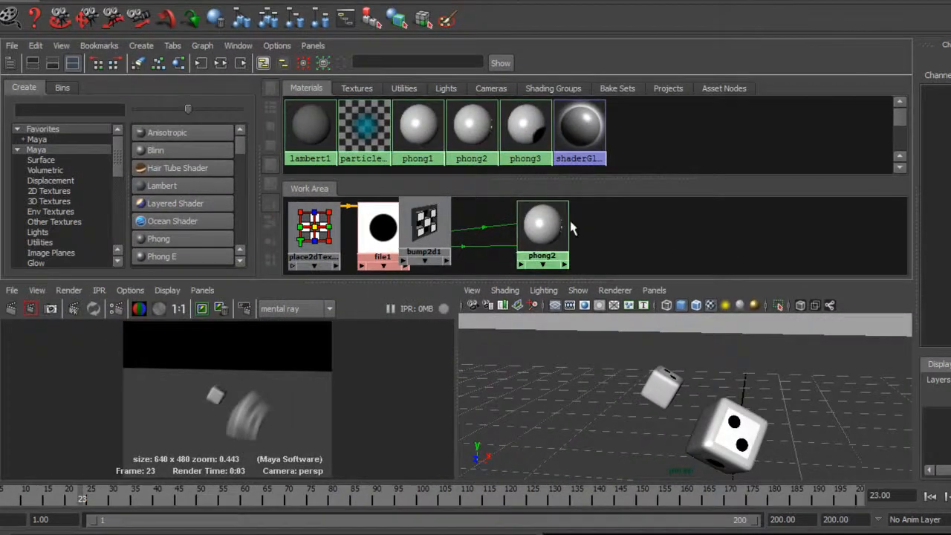
Set mental ray Motion Blur to No Deformation in the Render Settings Features tab.
{"action": "left_click", "coordinate": [119, 309]}
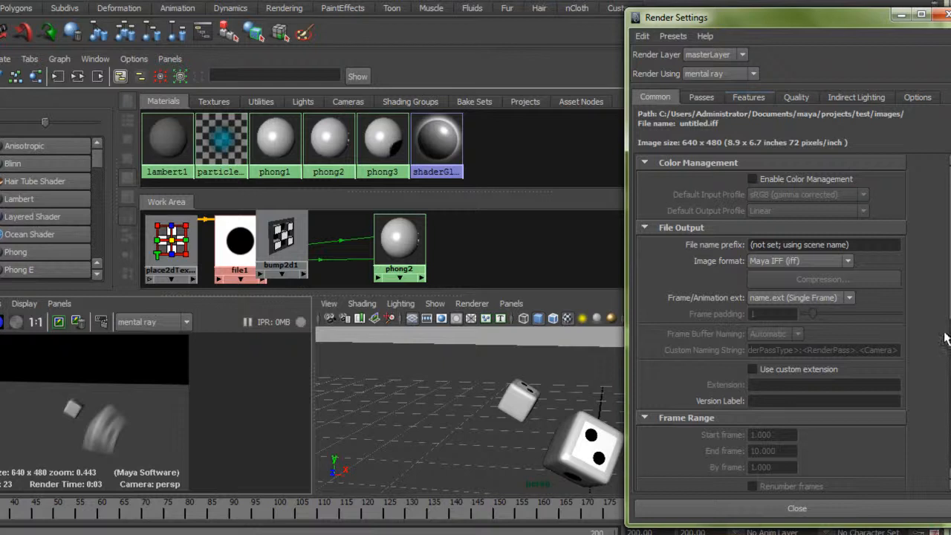
{"action": "left_click", "coordinate": [748, 96]}
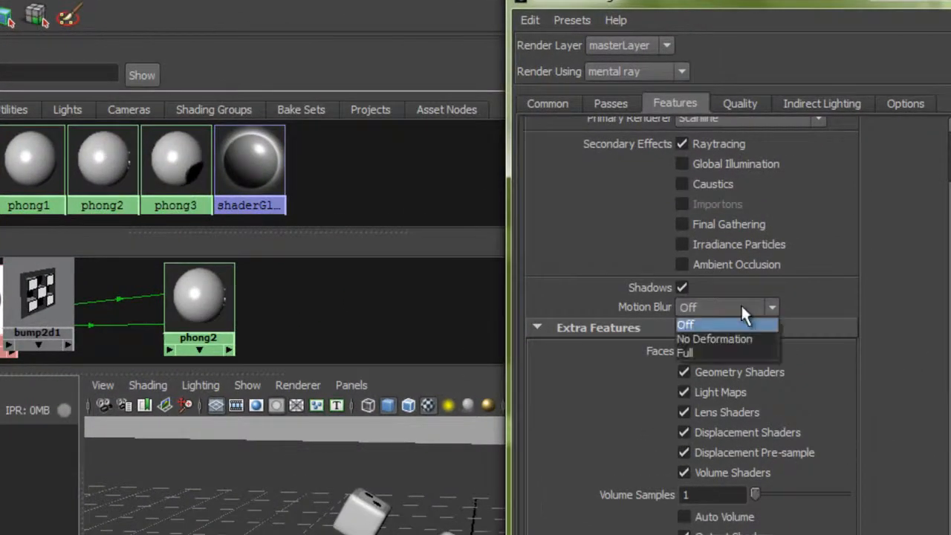
{"action": "mouse_move", "coordinate": [713, 339]}
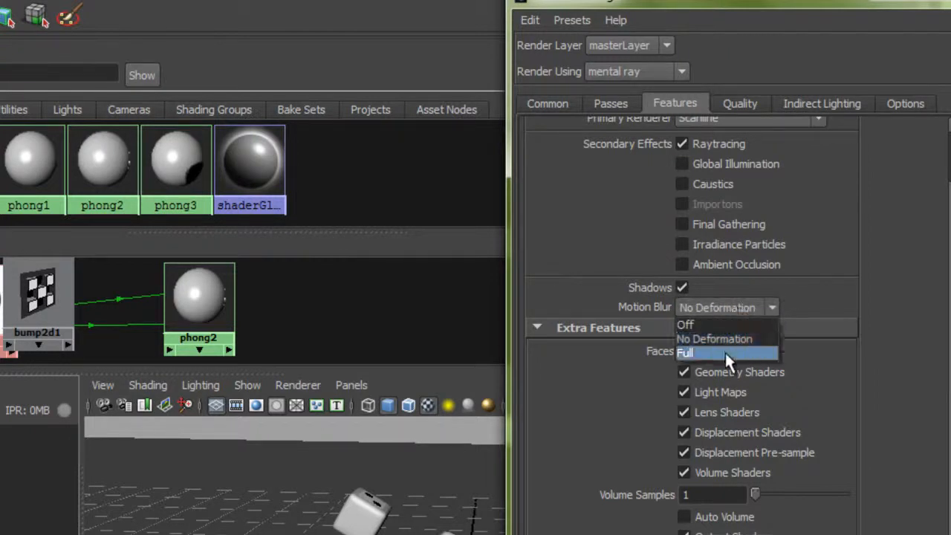
{"action": "left_click", "coordinate": [724, 352]}
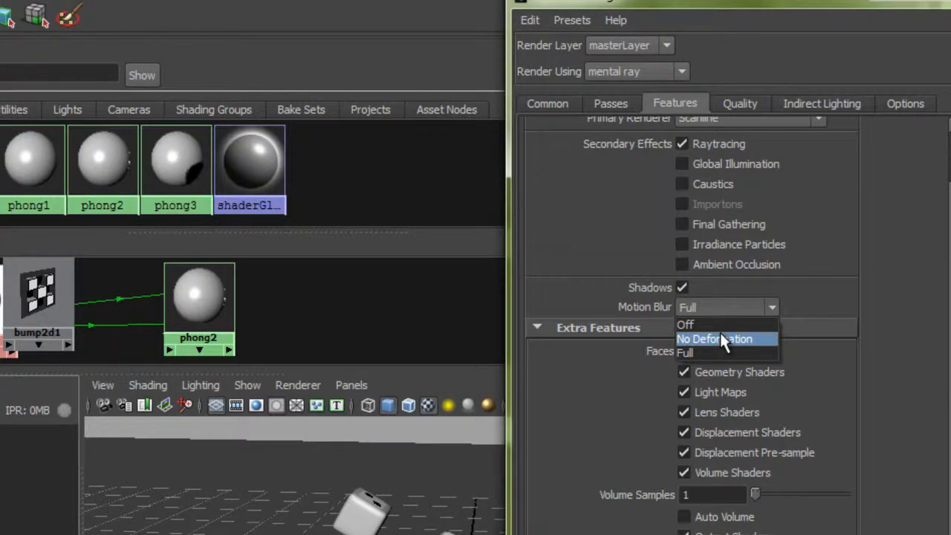
{"action": "left_click", "coordinate": [720, 338]}
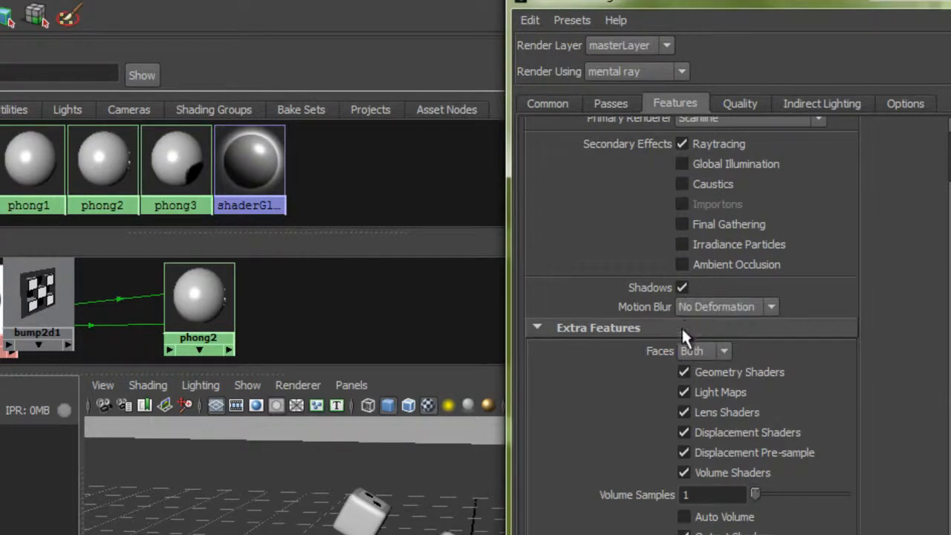